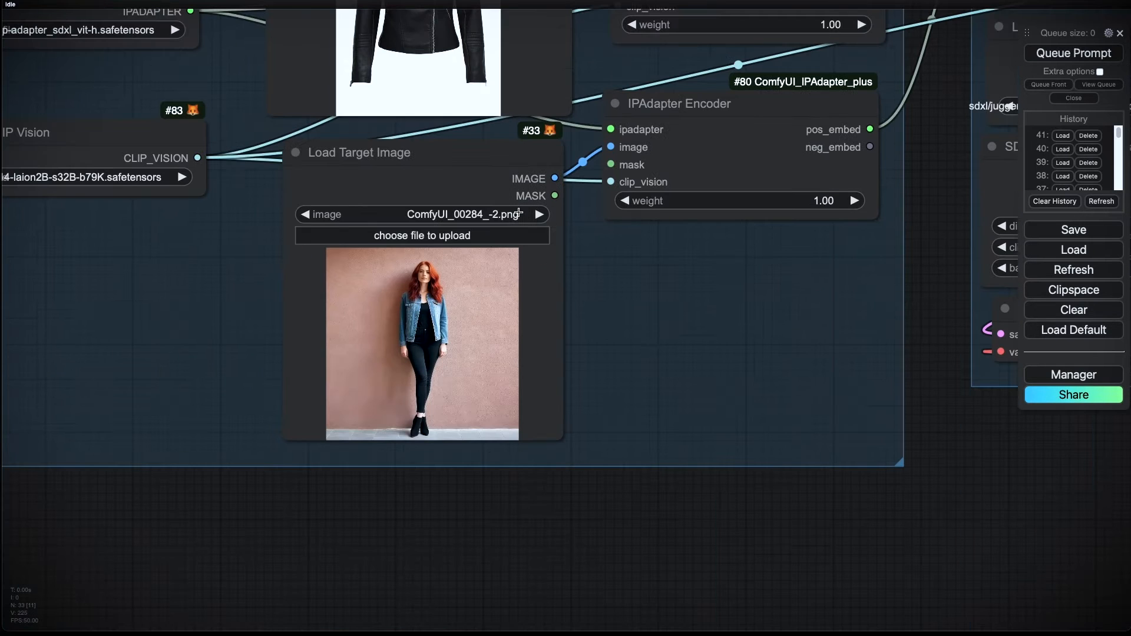
pyautogui.moveTo(565, 412)
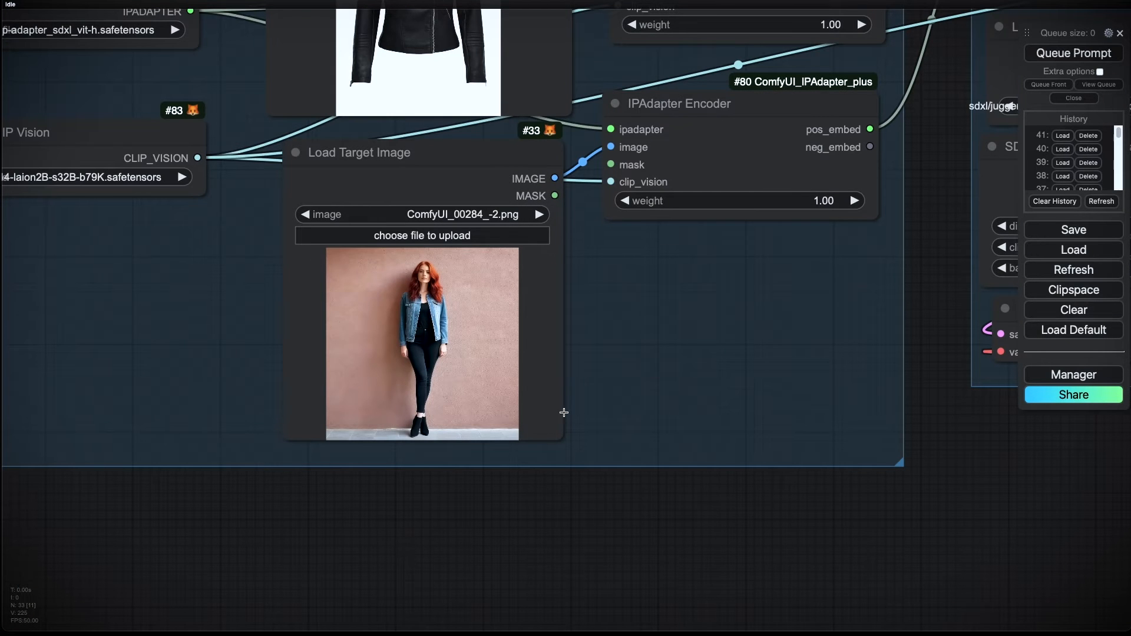
pyautogui.moveTo(381, 313)
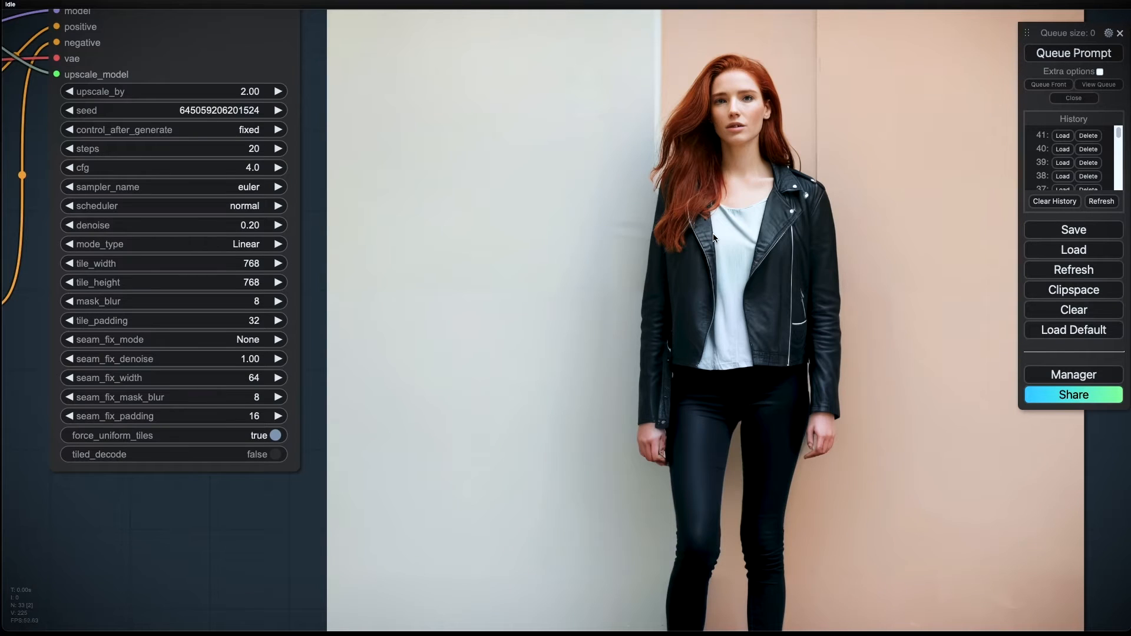
pyautogui.moveTo(705, 329)
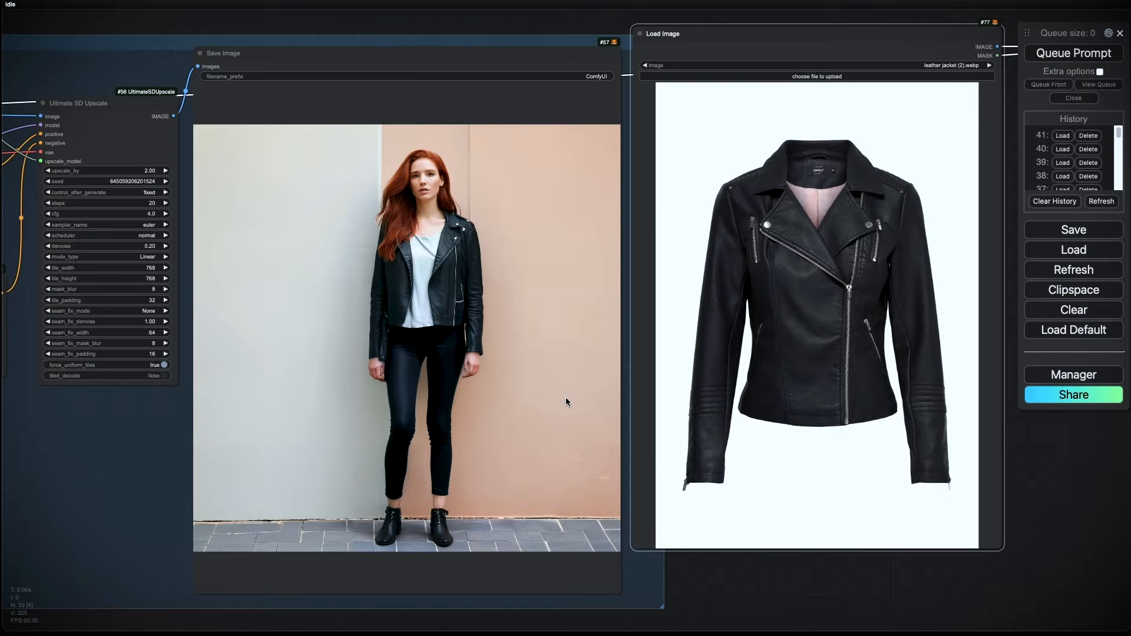
pyautogui.moveTo(430, 272)
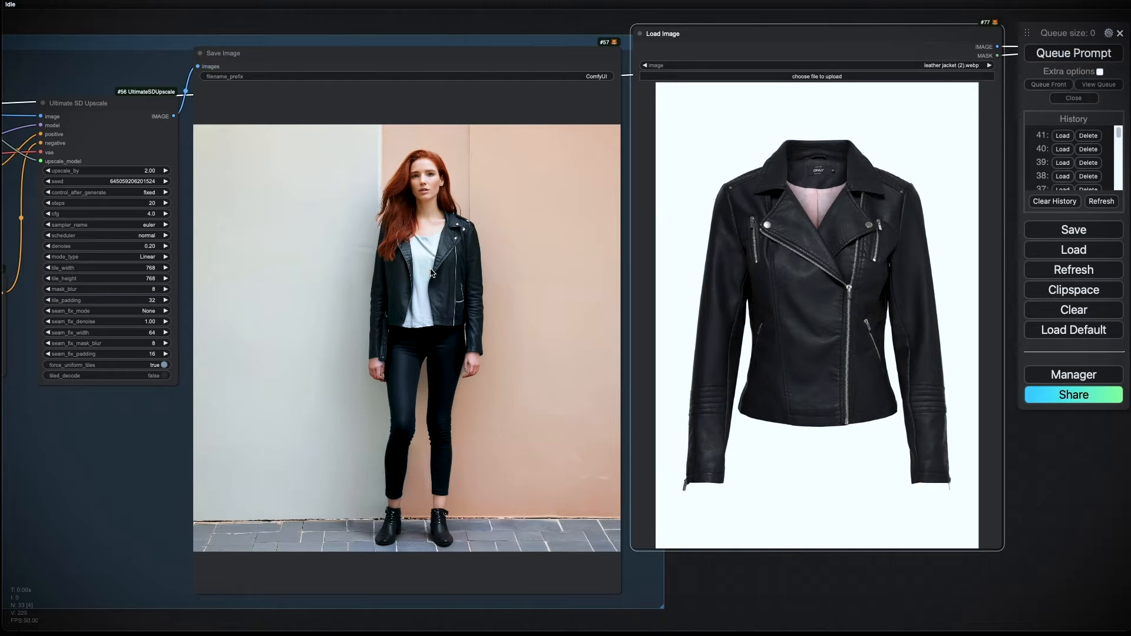
pyautogui.moveTo(429, 281)
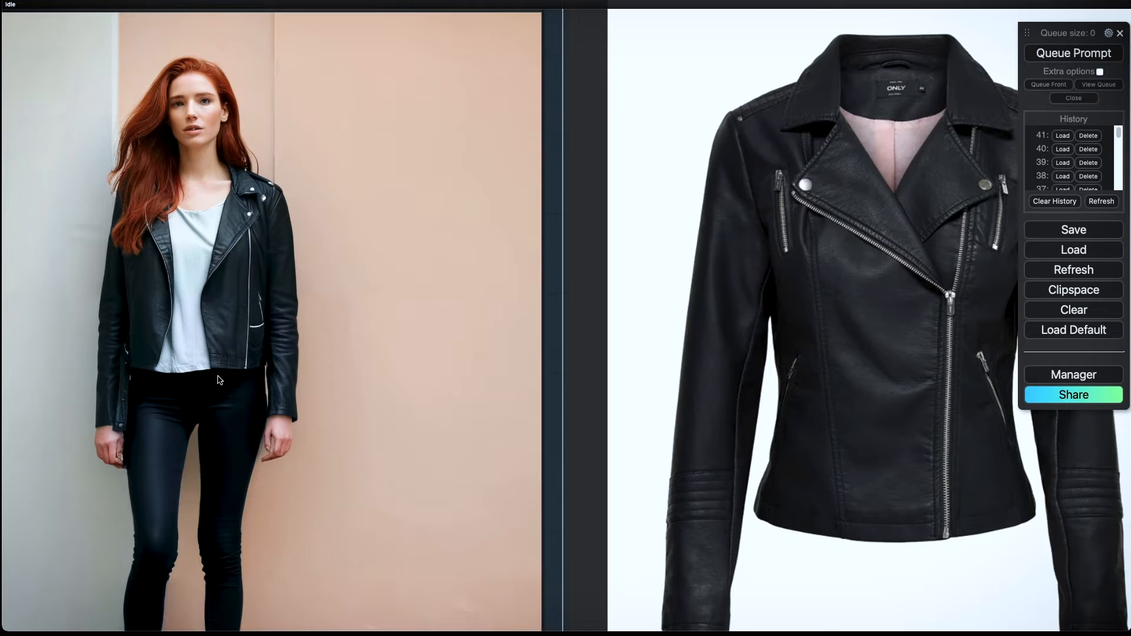
pyautogui.moveTo(163, 367)
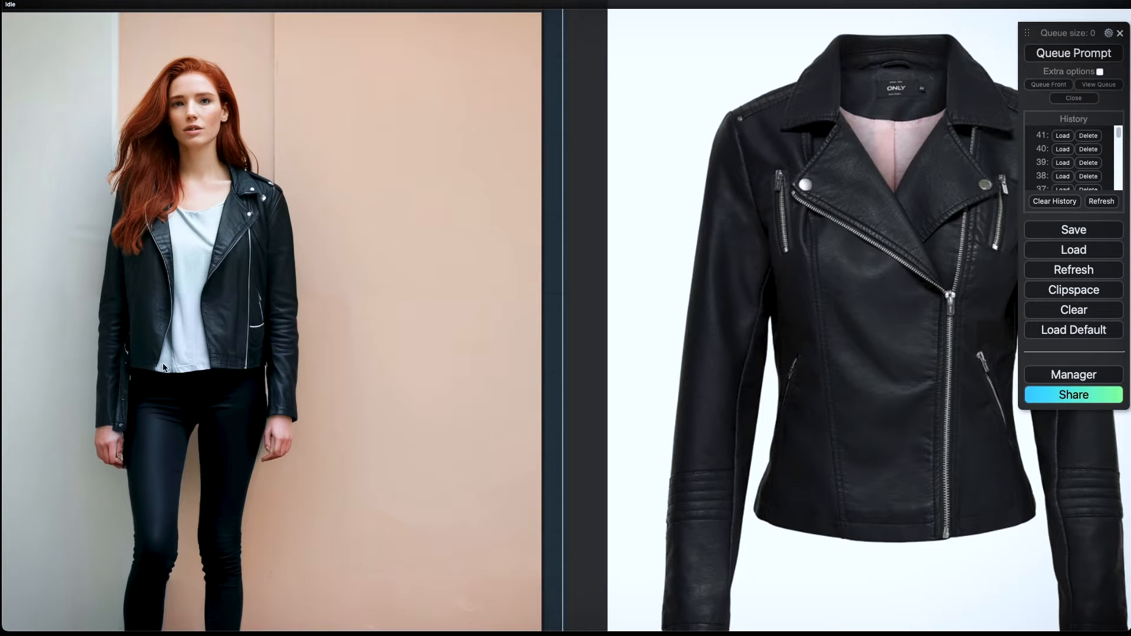
pyautogui.moveTo(384, 236)
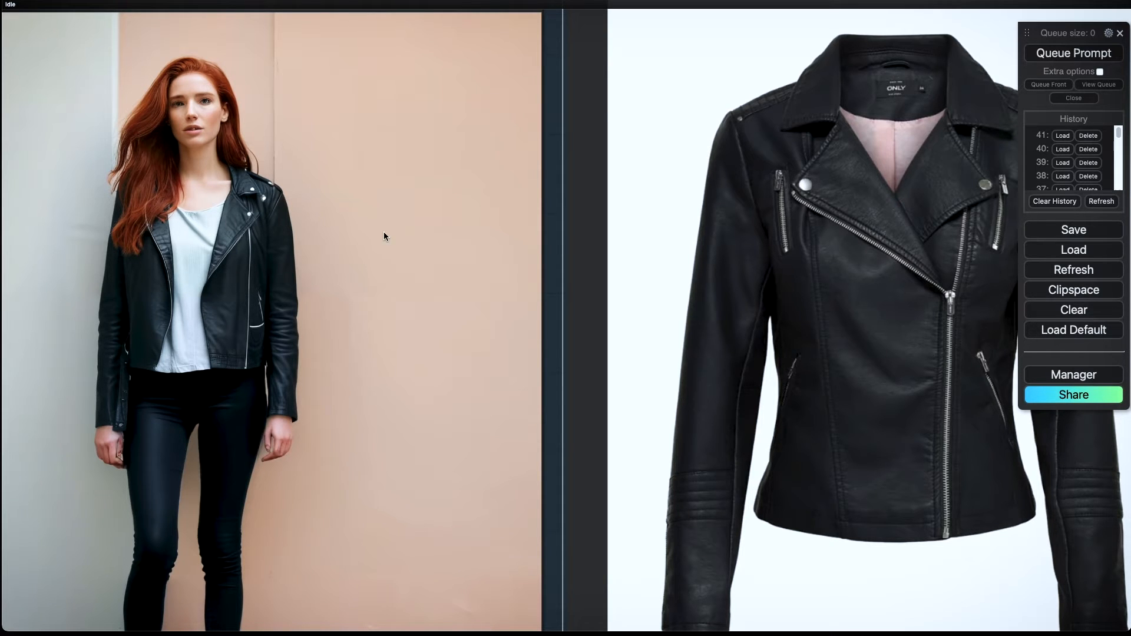
pyautogui.moveTo(259, 198)
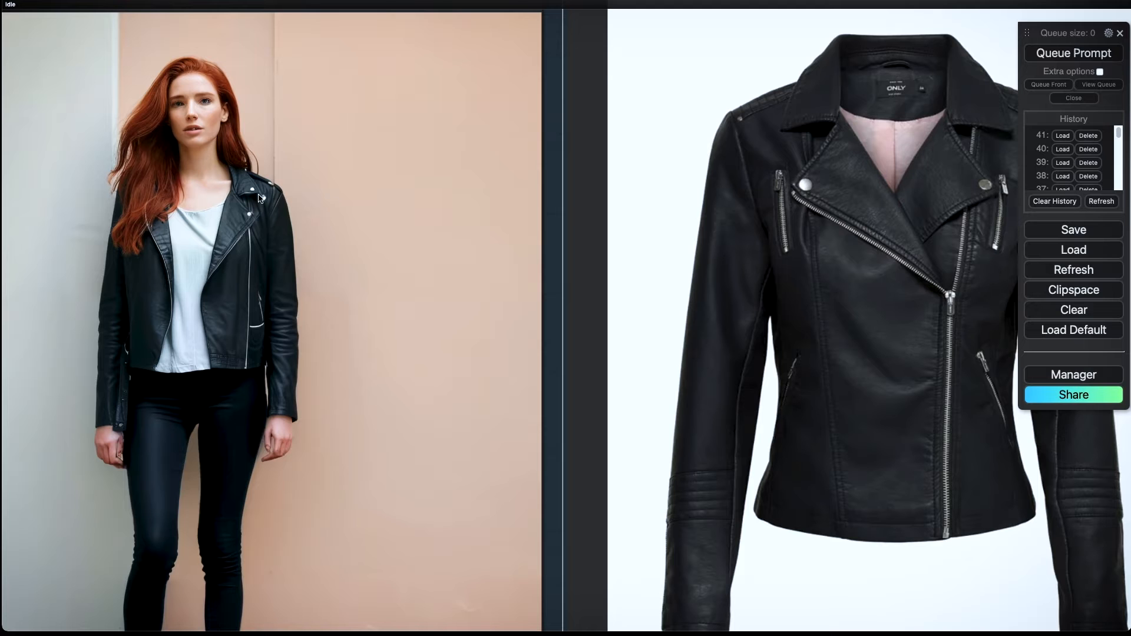
pyautogui.moveTo(866, 152)
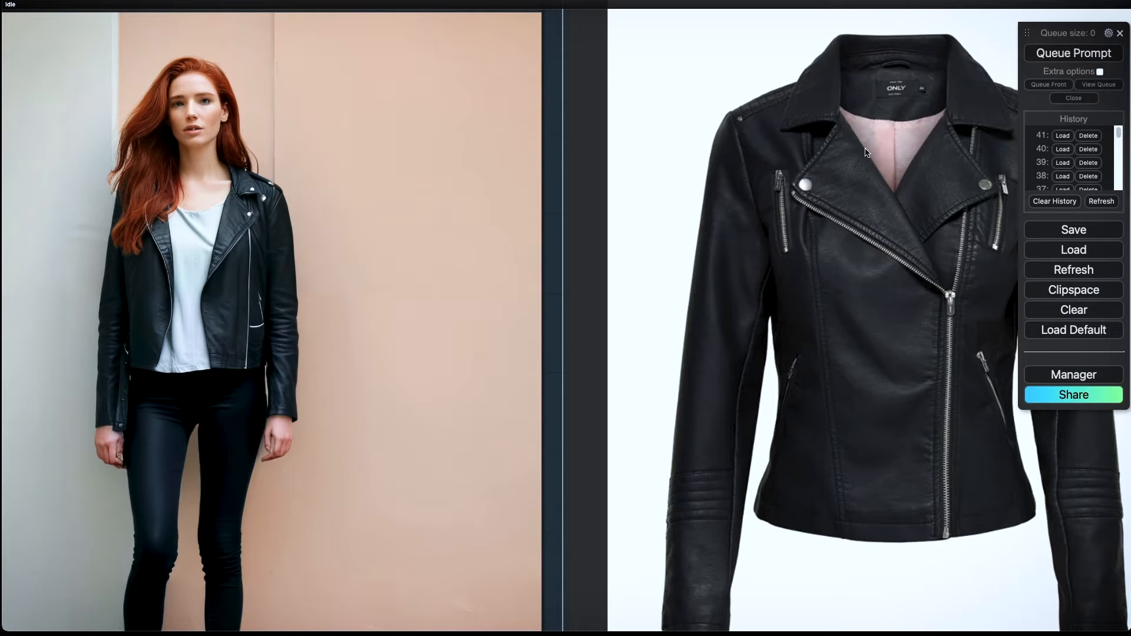
pyautogui.moveTo(312, 187)
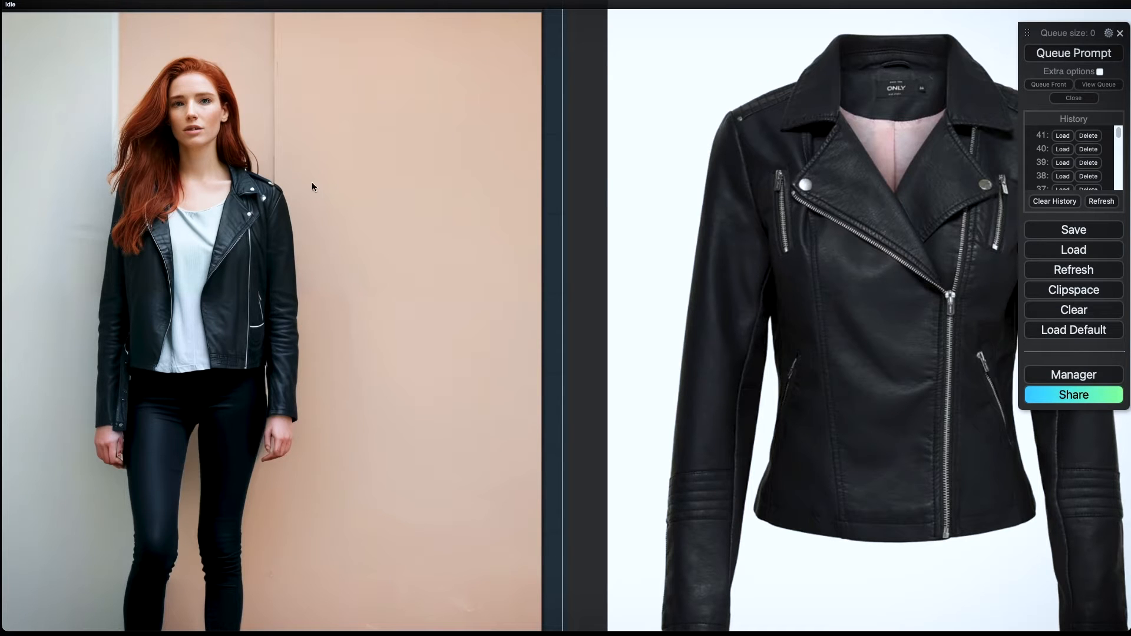
pyautogui.moveTo(753, 132)
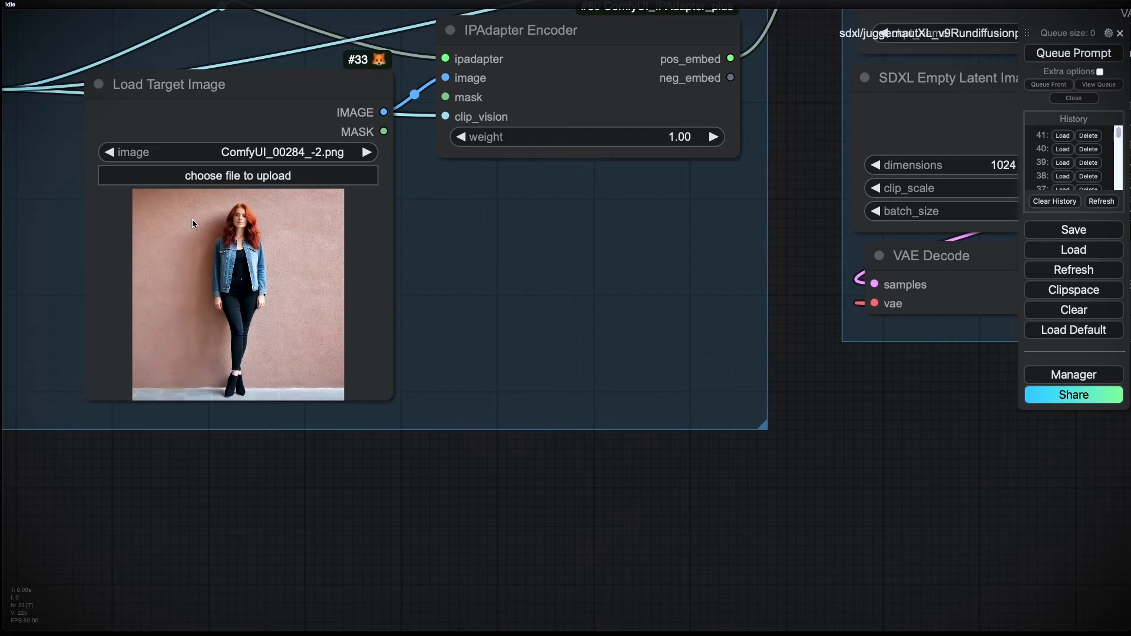
pyautogui.moveTo(685, 573)
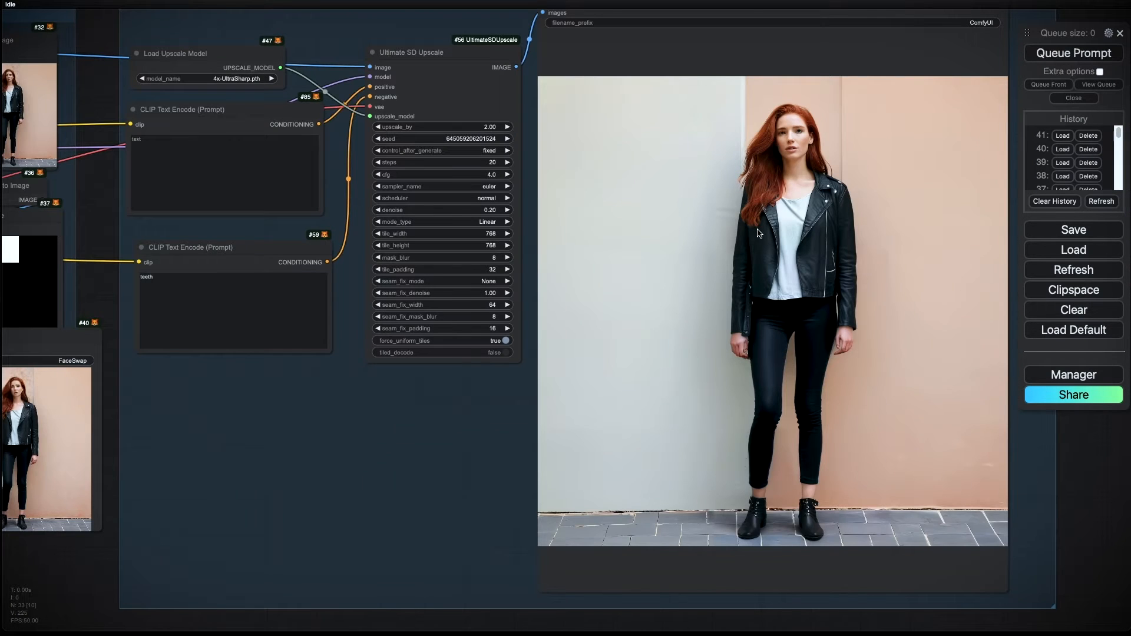
pyautogui.moveTo(769, 238)
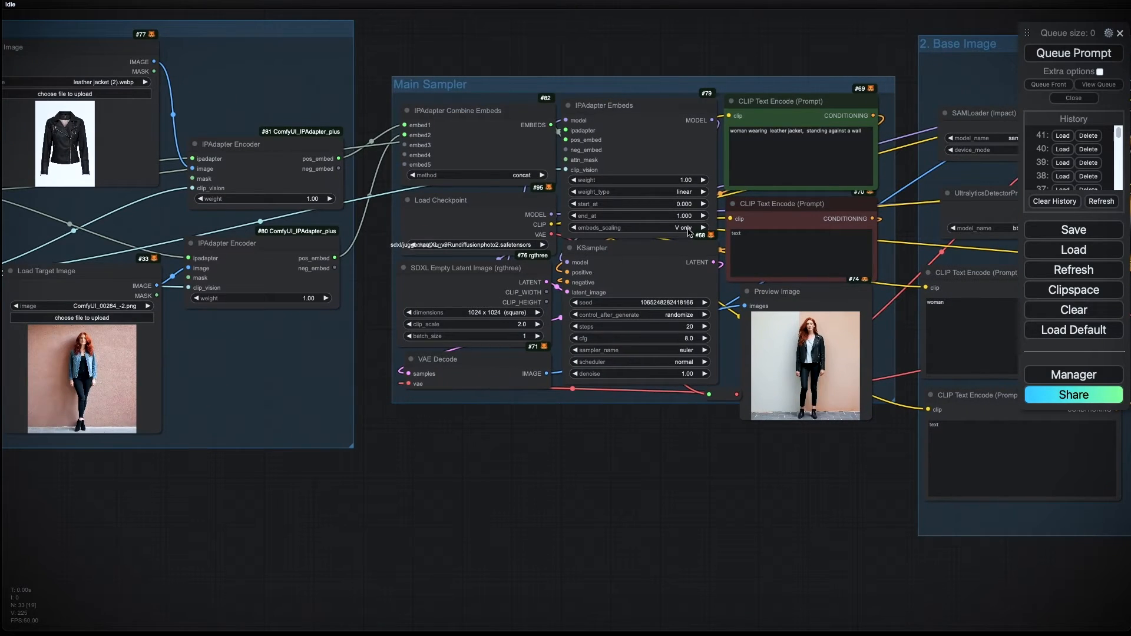
pyautogui.moveTo(368, 171)
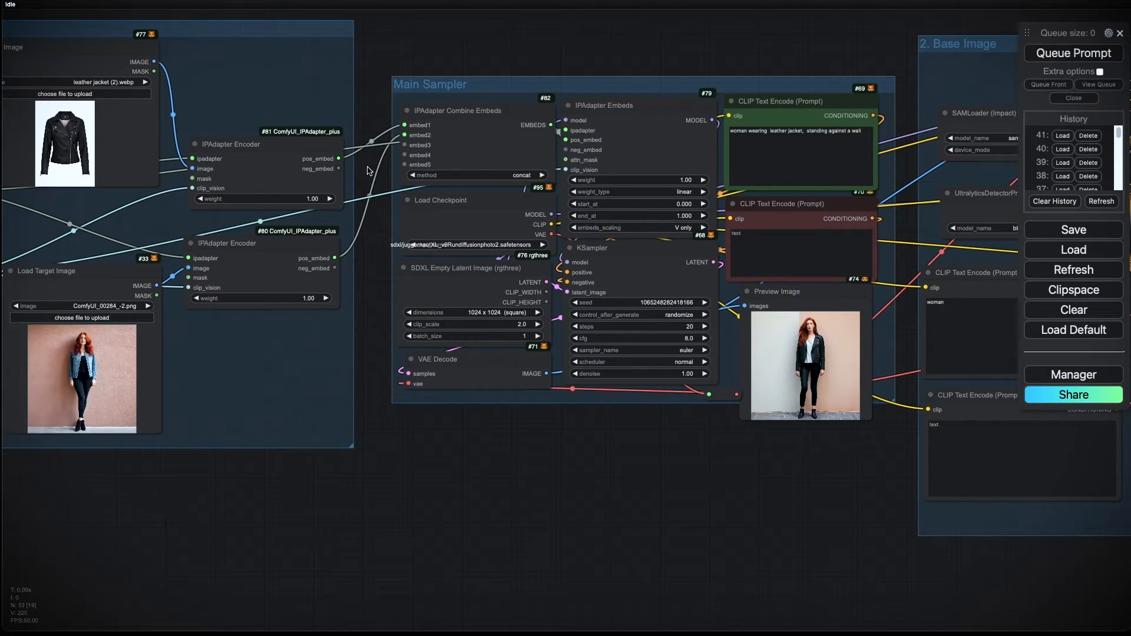
pyautogui.moveTo(631, 291)
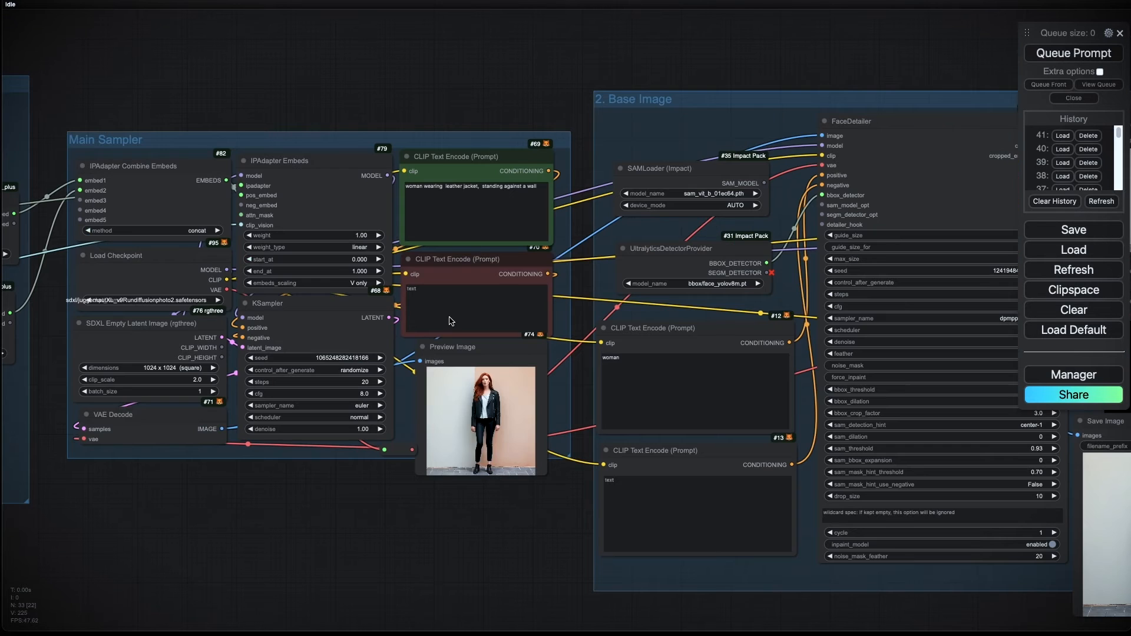
pyautogui.moveTo(330, 383)
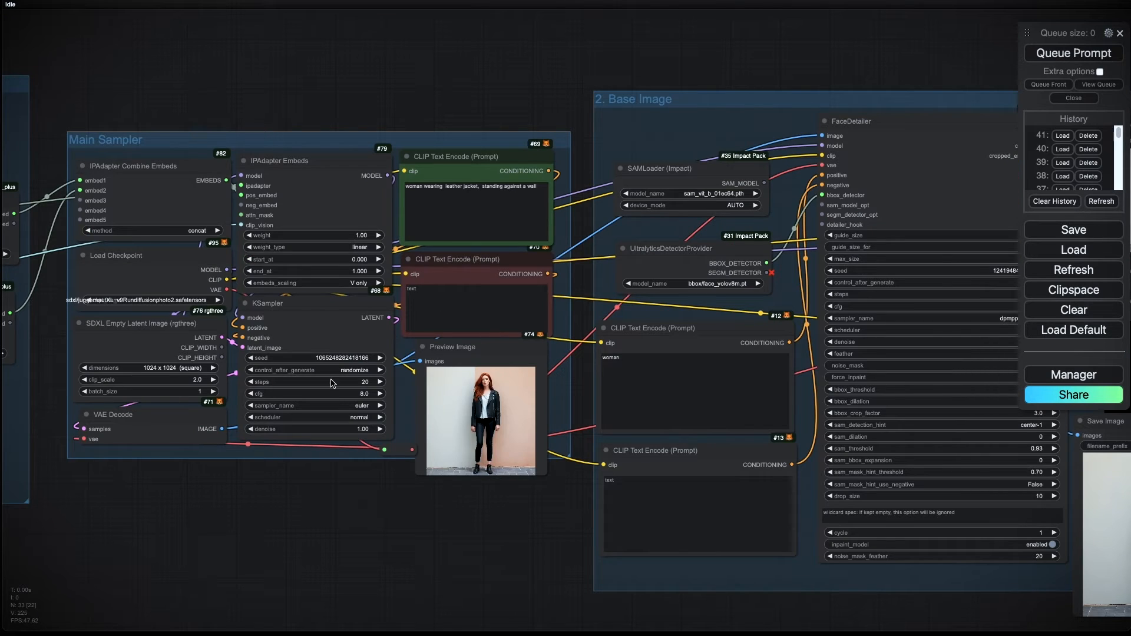
pyautogui.moveTo(451, 189)
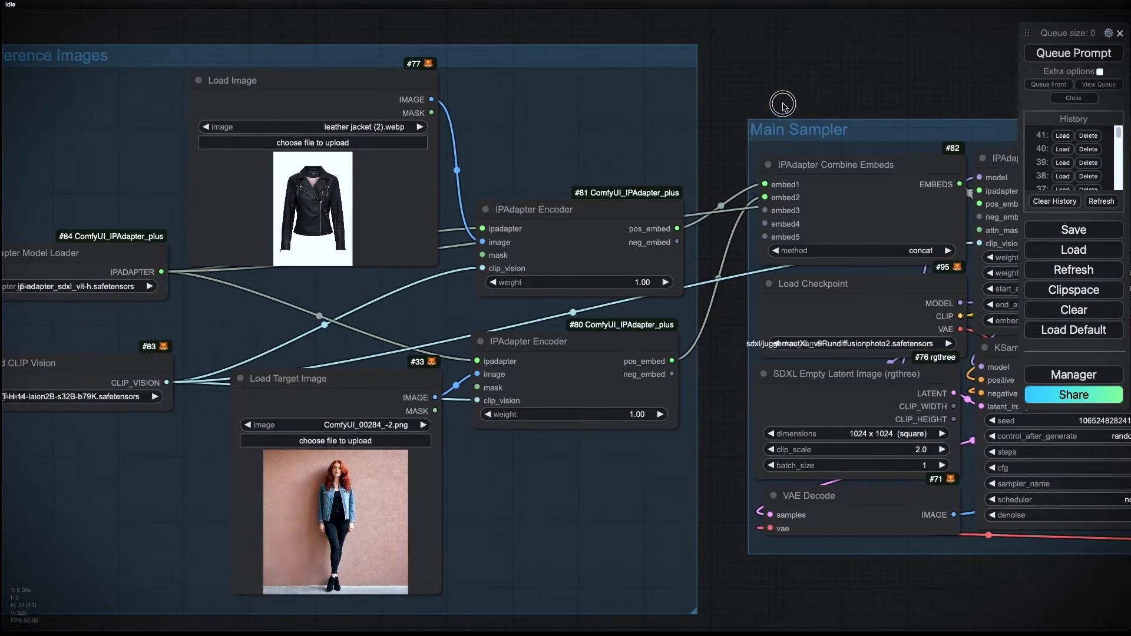
pyautogui.moveTo(341, 342)
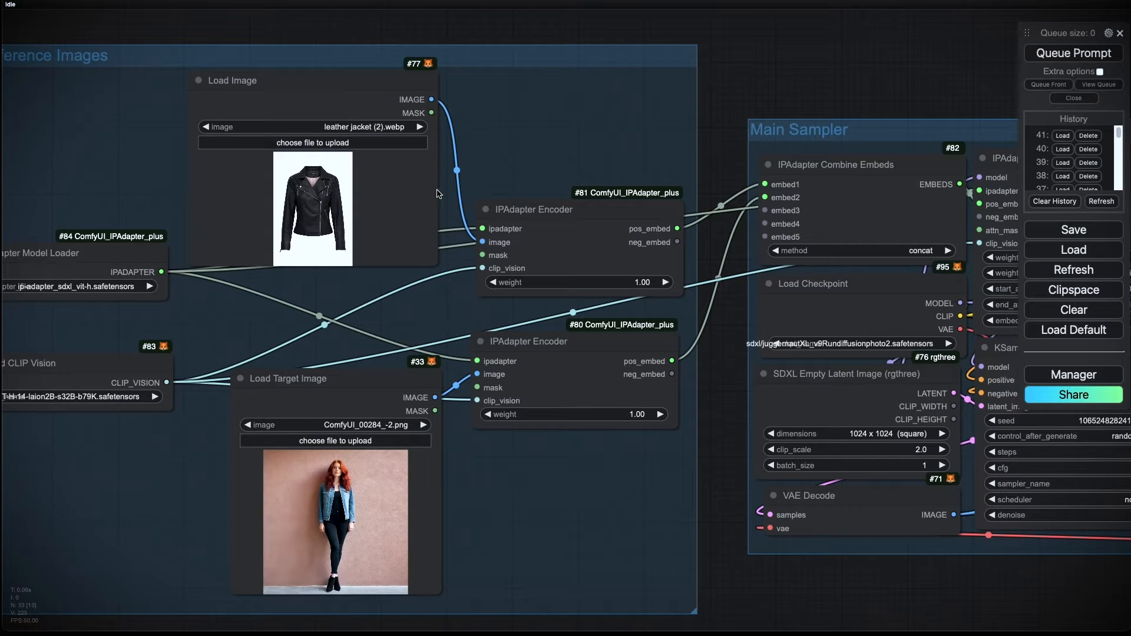
pyautogui.moveTo(537, 352)
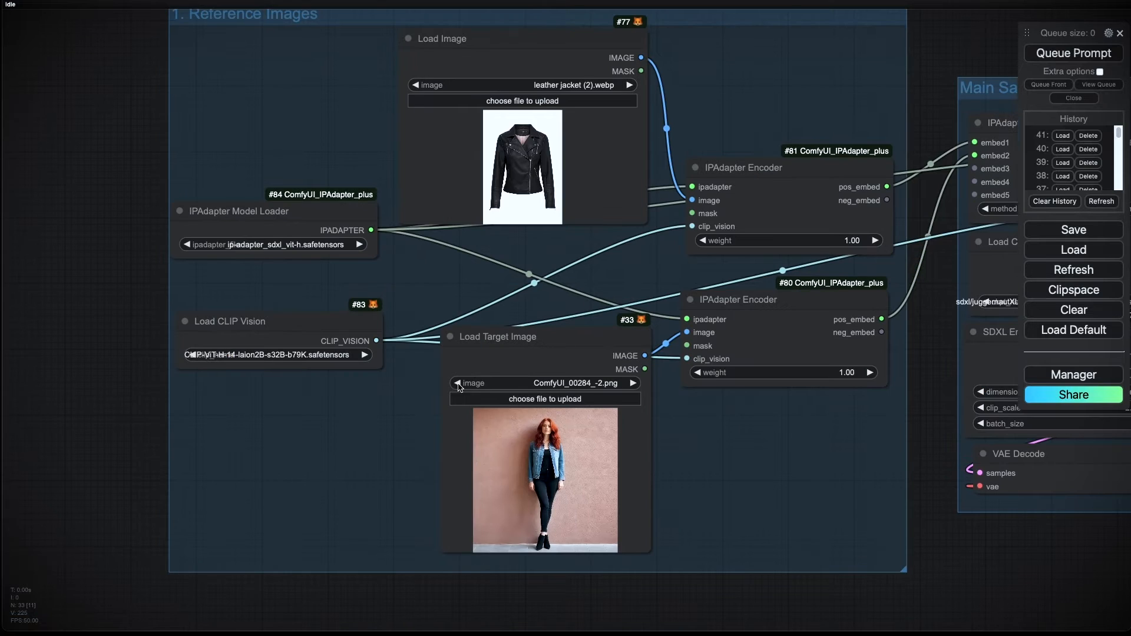
pyautogui.moveTo(459, 198)
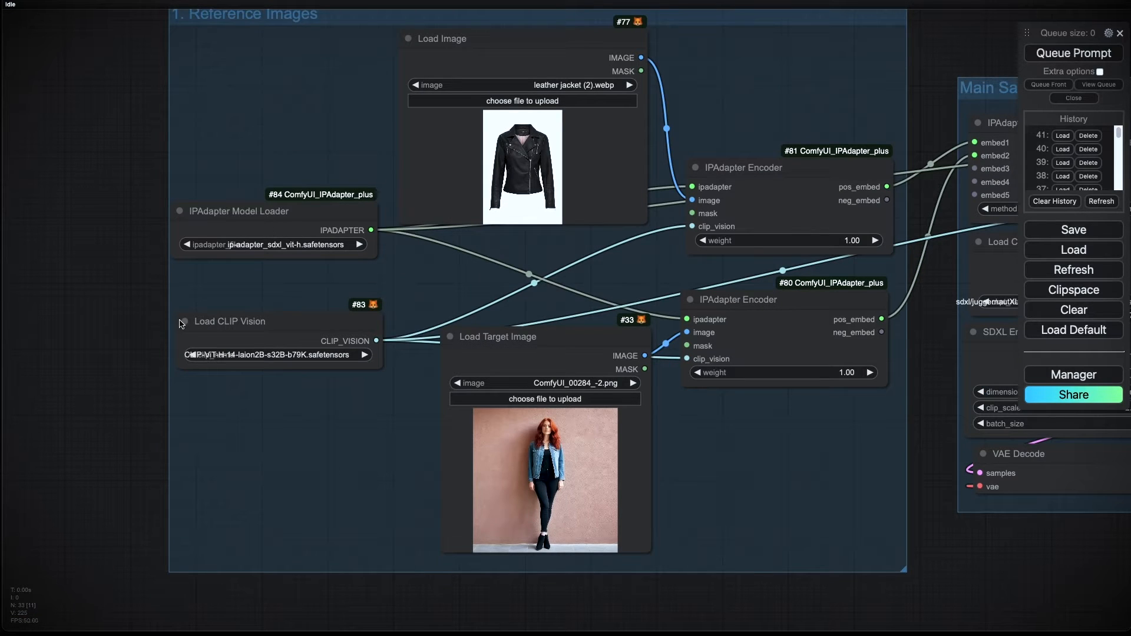
pyautogui.moveTo(442, 452)
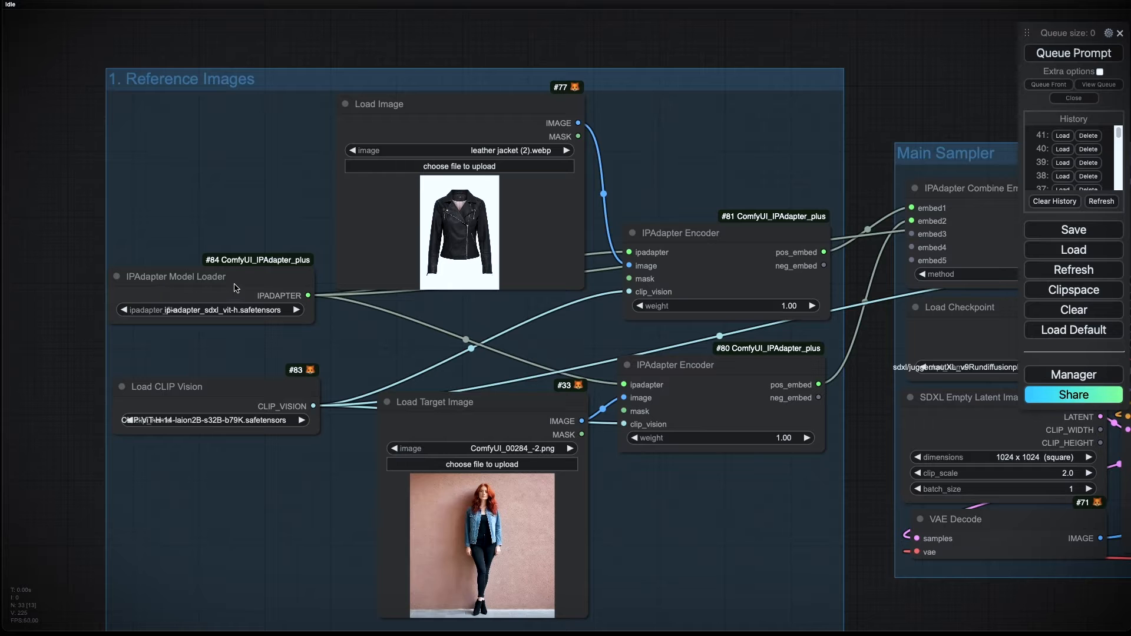
pyautogui.moveTo(1005, 157)
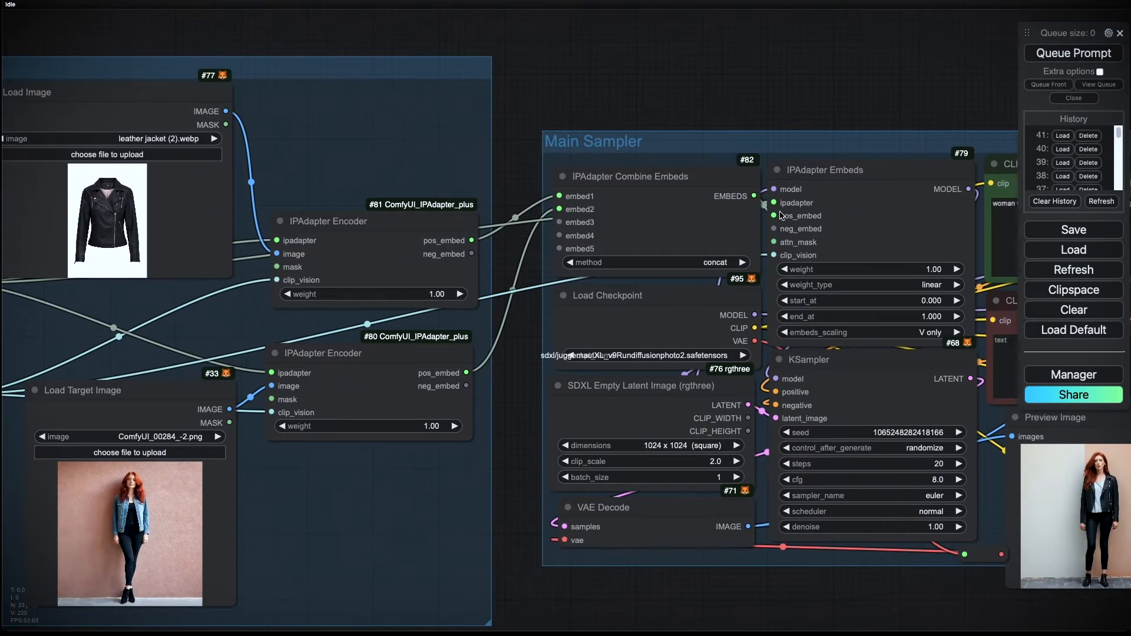
pyautogui.moveTo(900, 200)
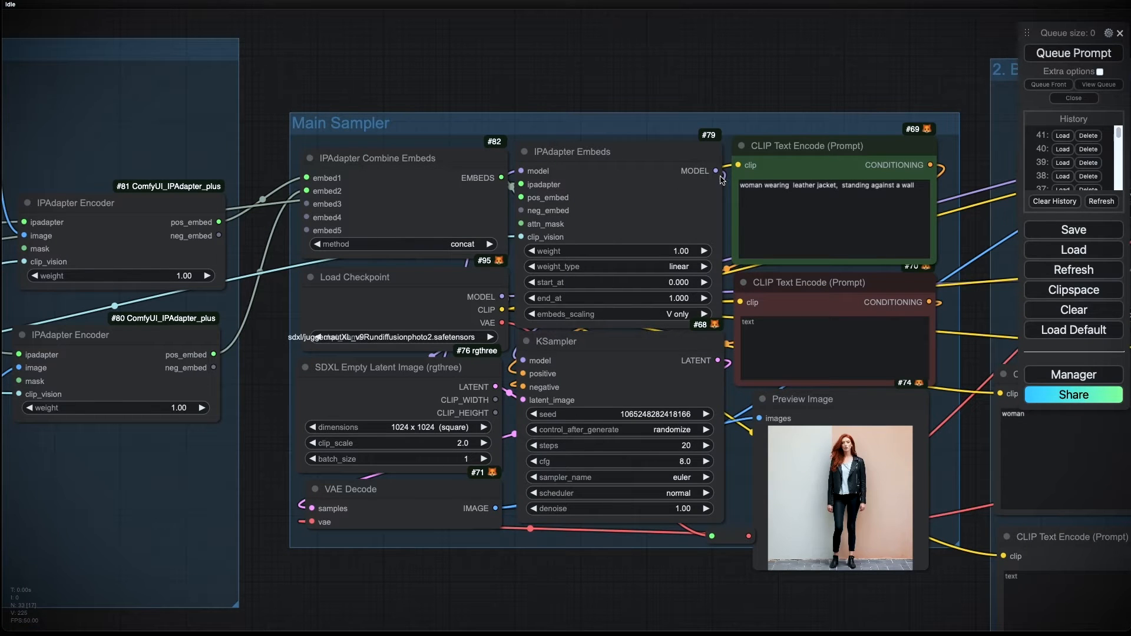
pyautogui.moveTo(513, 444)
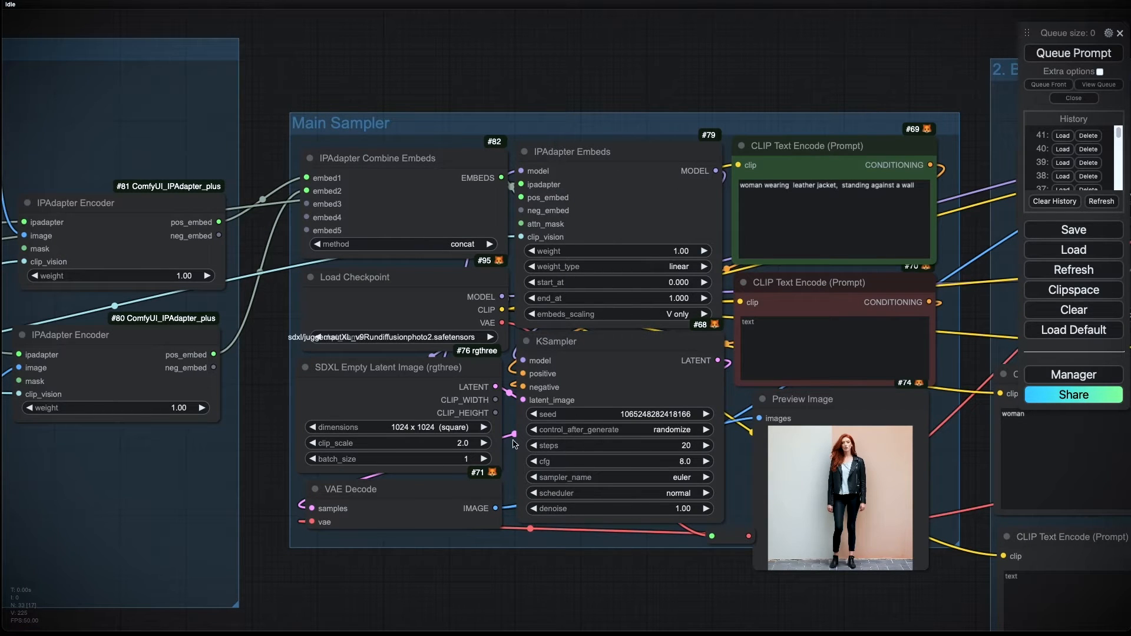
pyautogui.moveTo(568, 439)
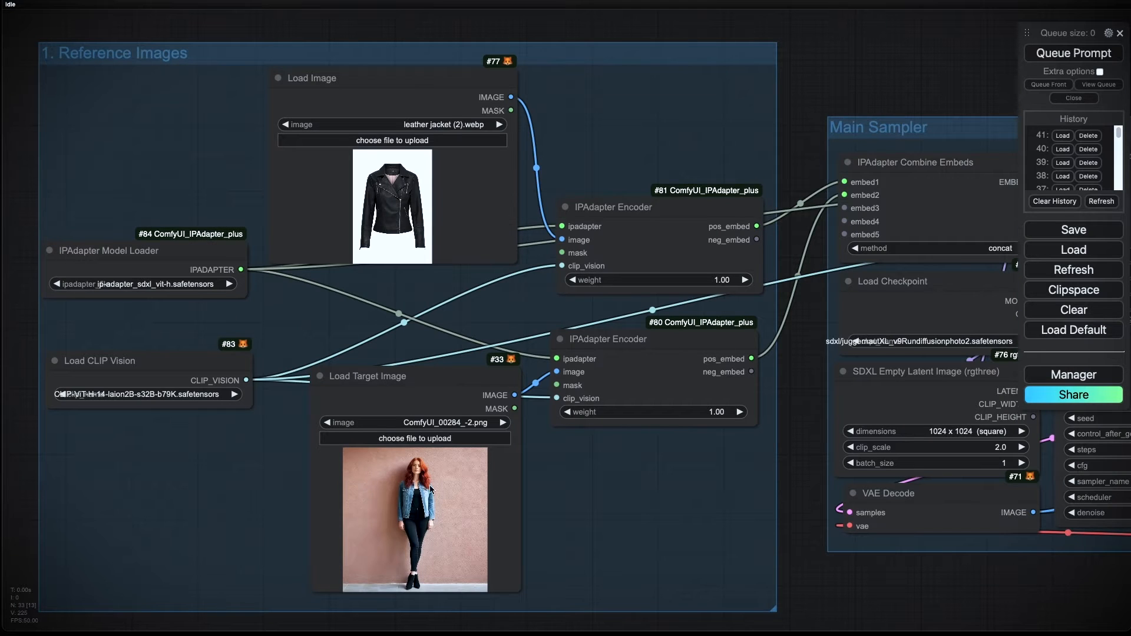
pyautogui.moveTo(619, 300)
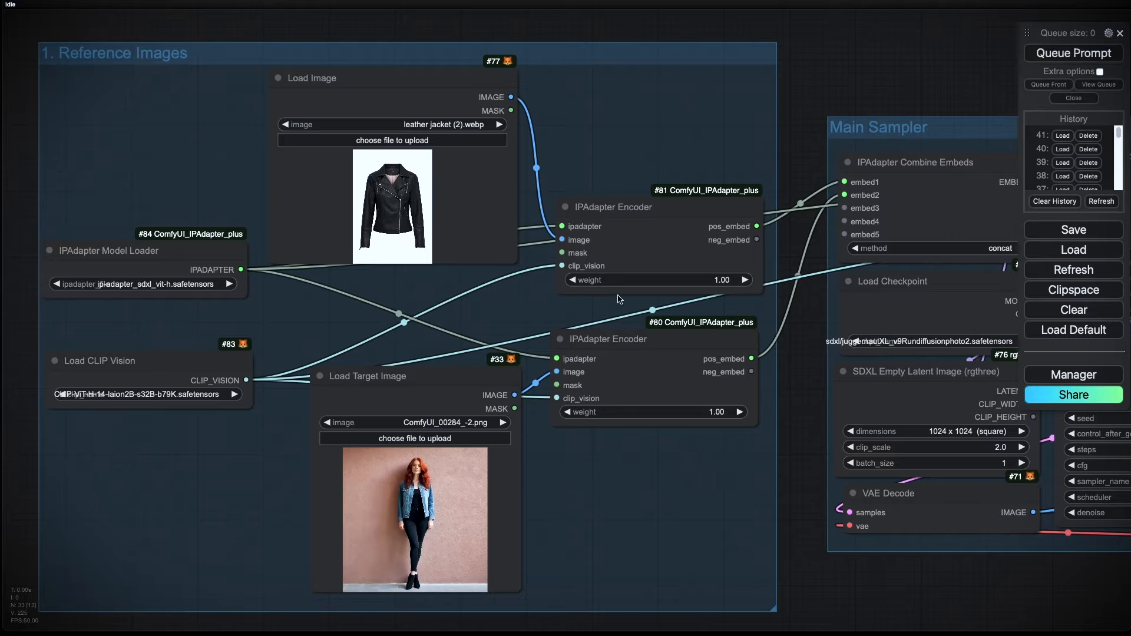
pyautogui.moveTo(534, 261)
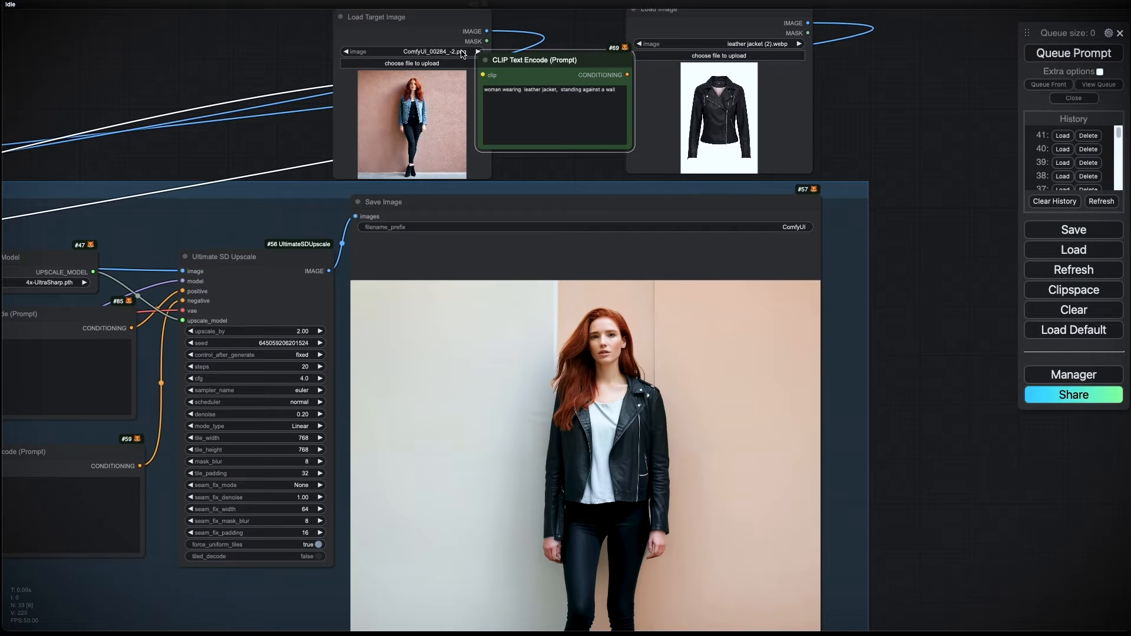
pyautogui.moveTo(615, 76)
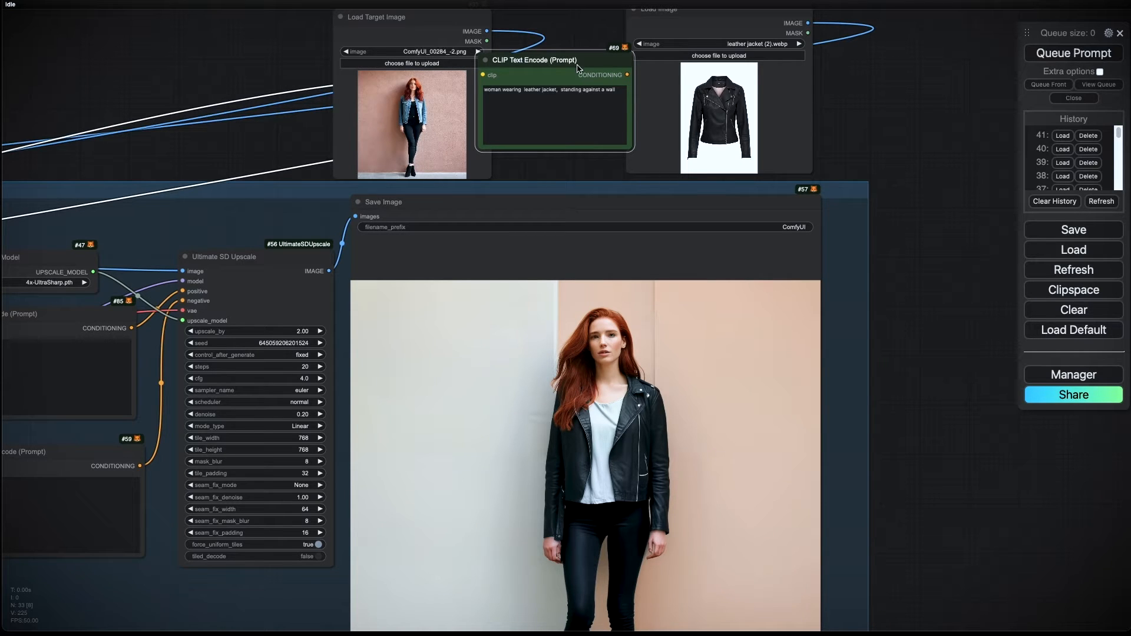
pyautogui.moveTo(590, 109)
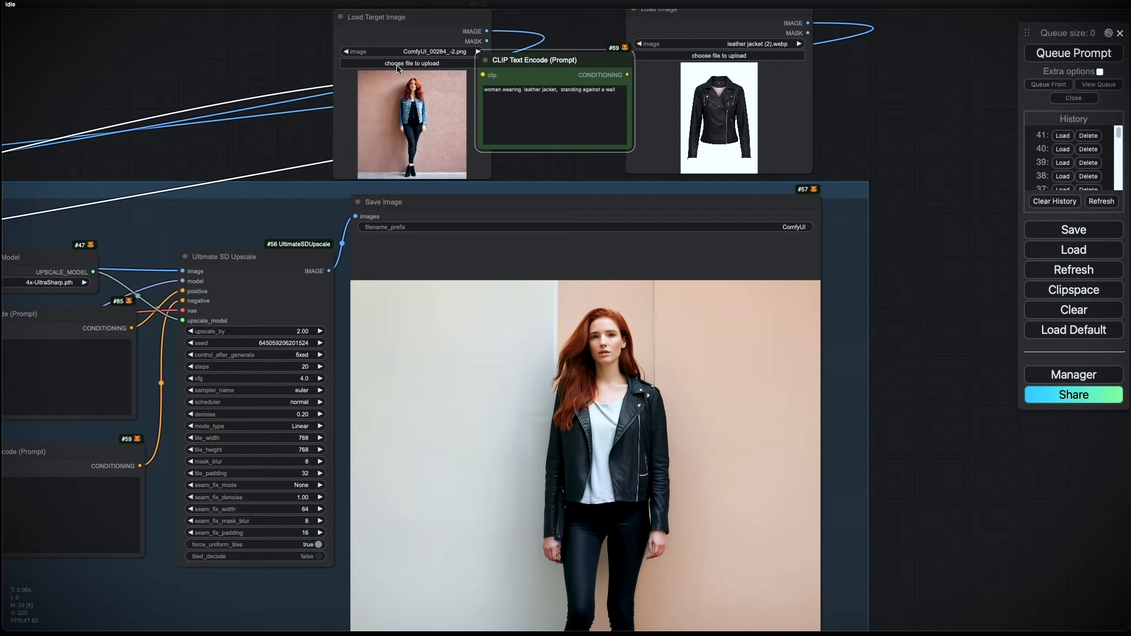
pyautogui.moveTo(397, 61)
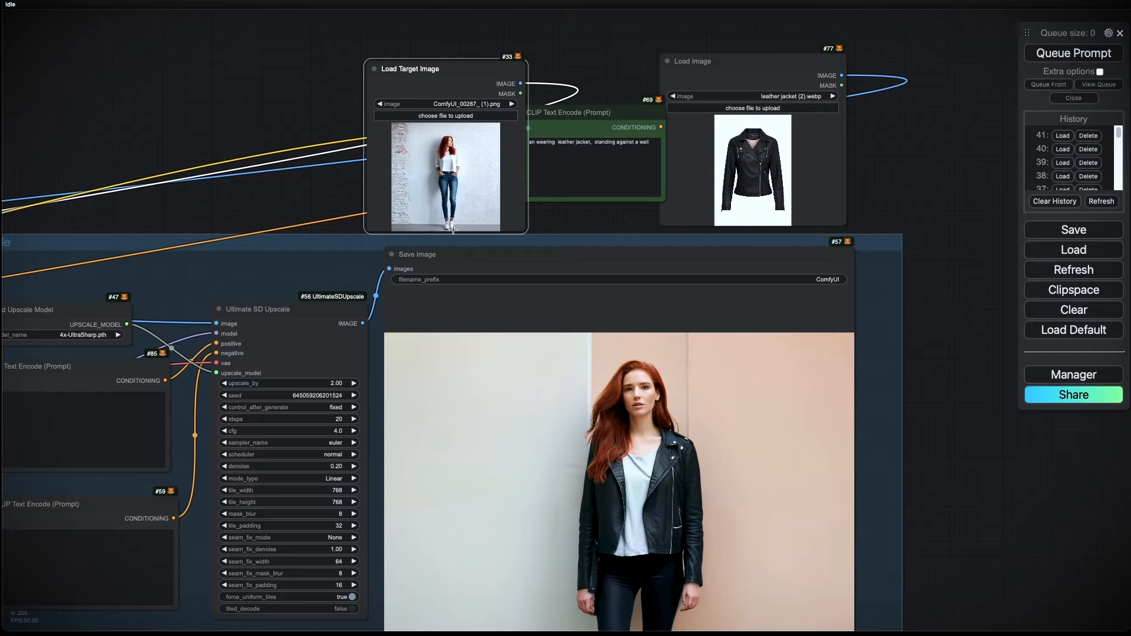
pyautogui.moveTo(447, 198)
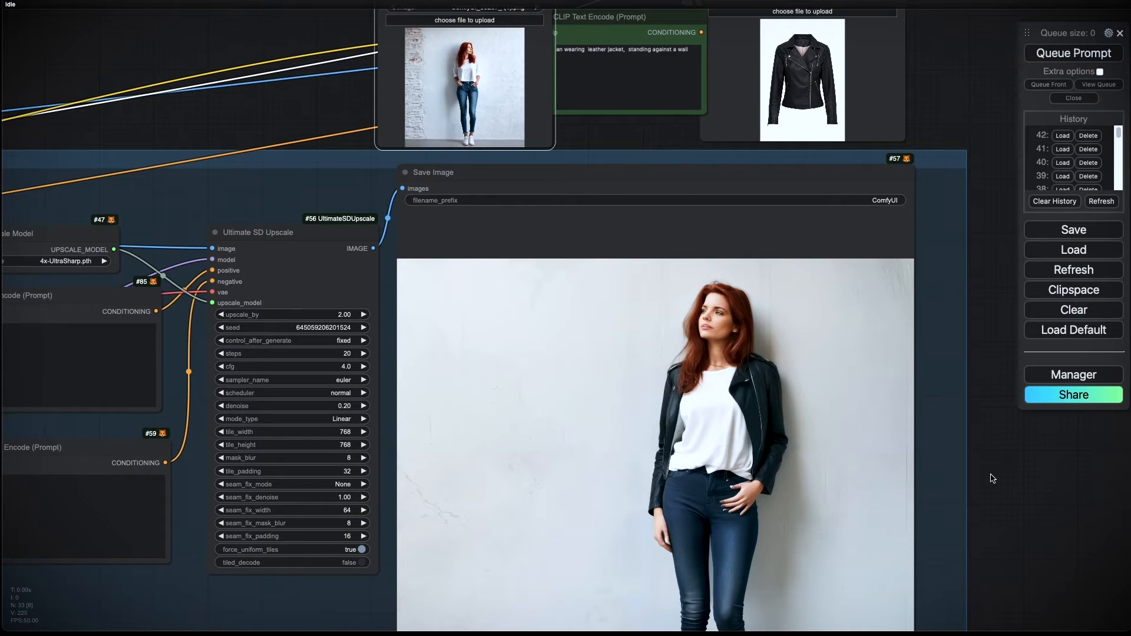
pyautogui.moveTo(859, 378)
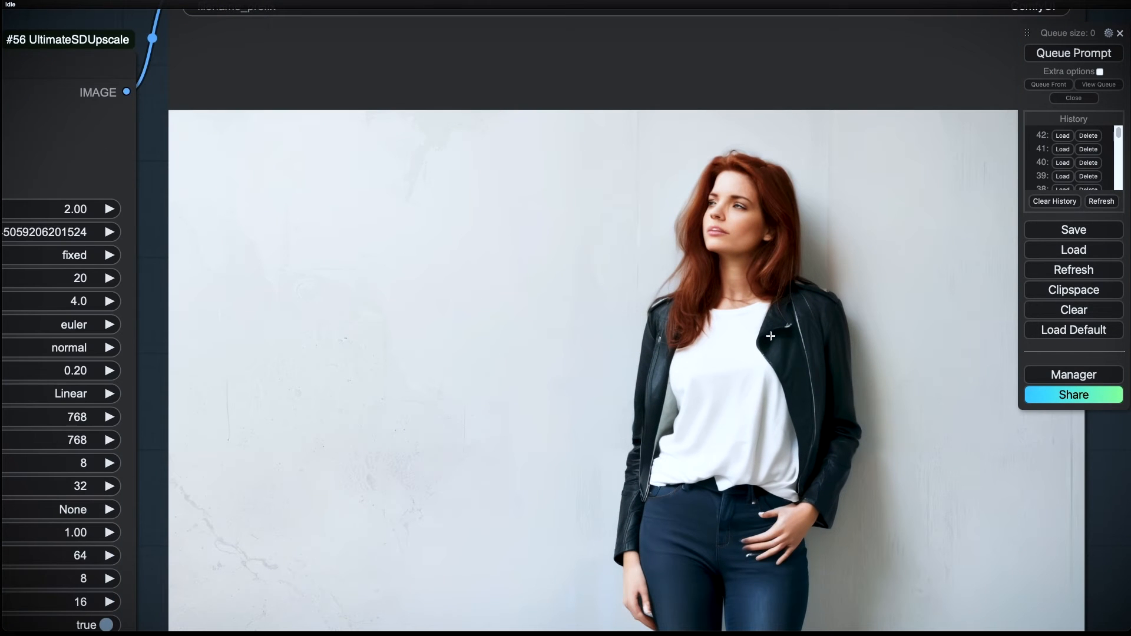
pyautogui.moveTo(754, 338)
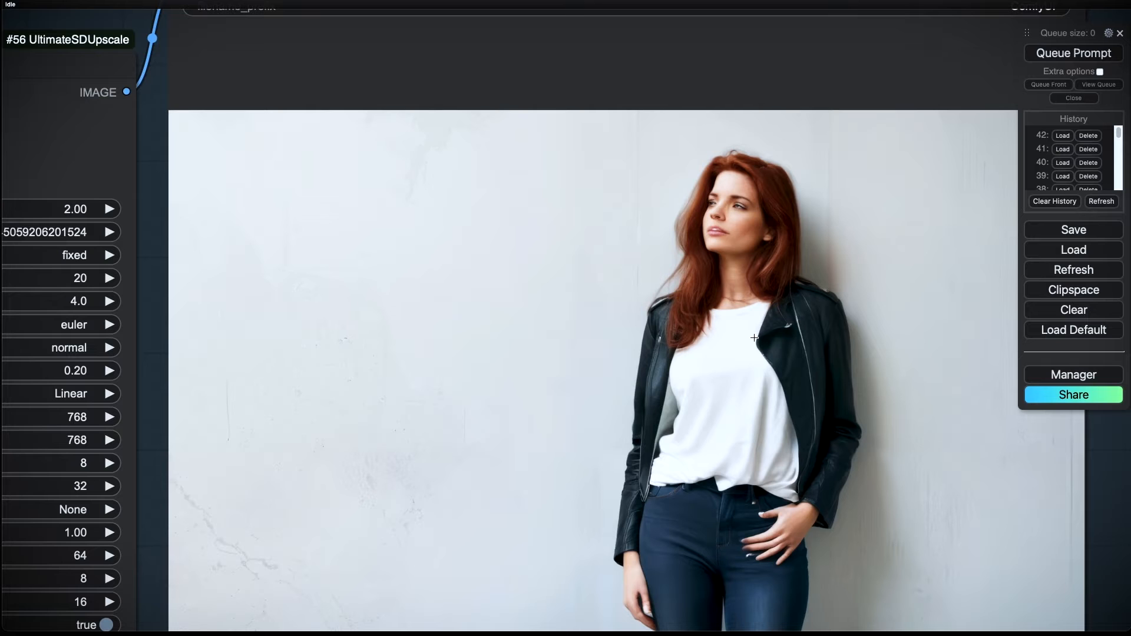
pyautogui.moveTo(642, 432)
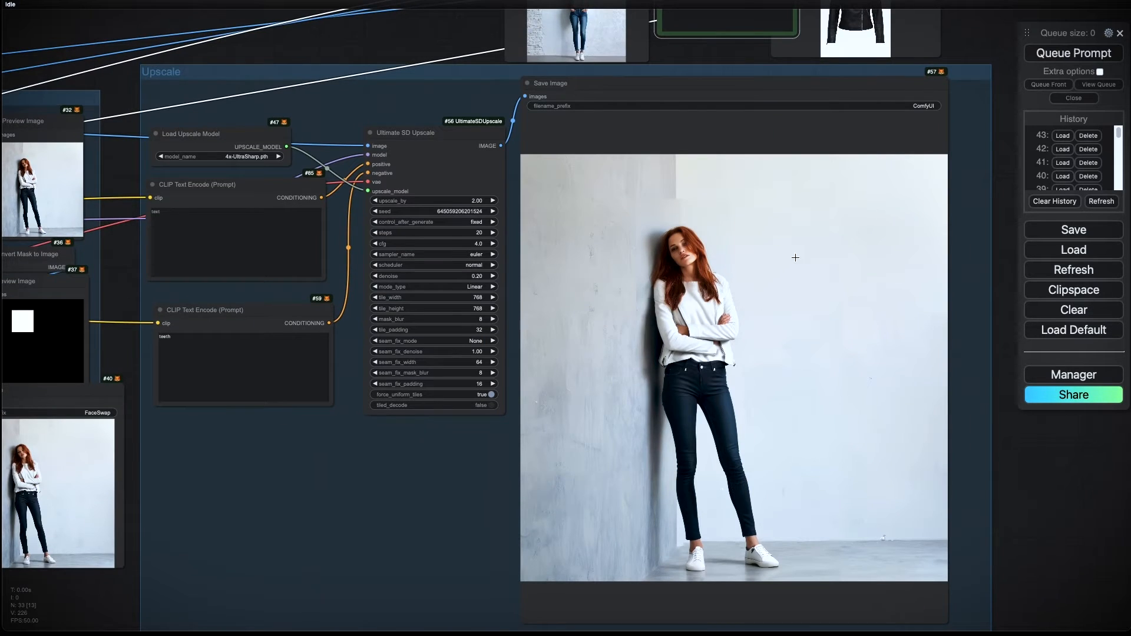
pyautogui.moveTo(628, 228)
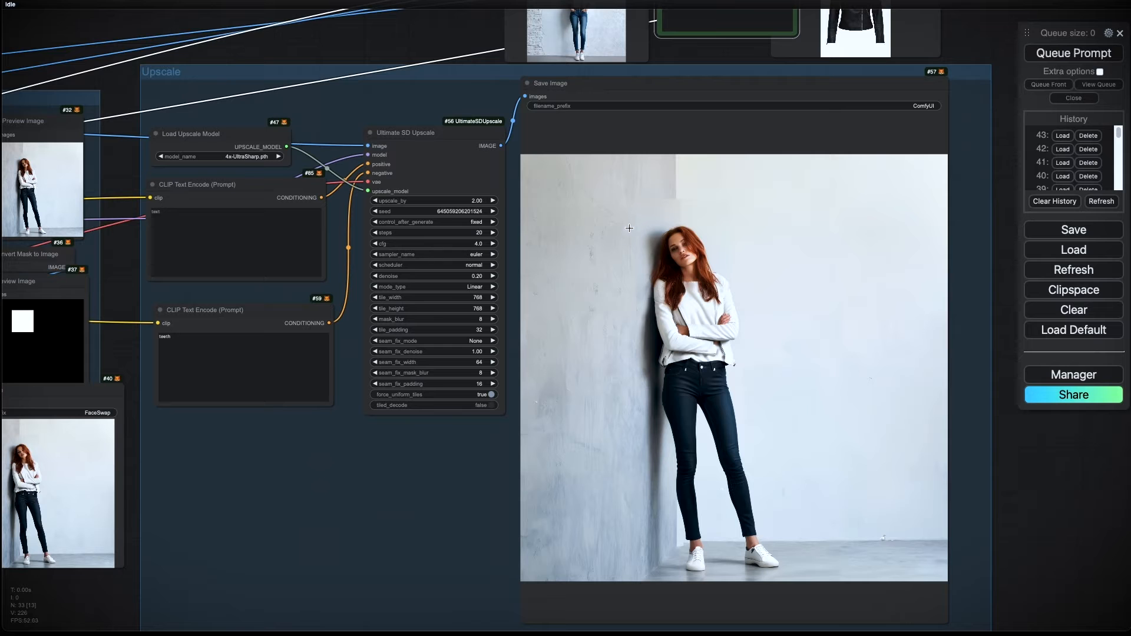
pyautogui.moveTo(689, 297)
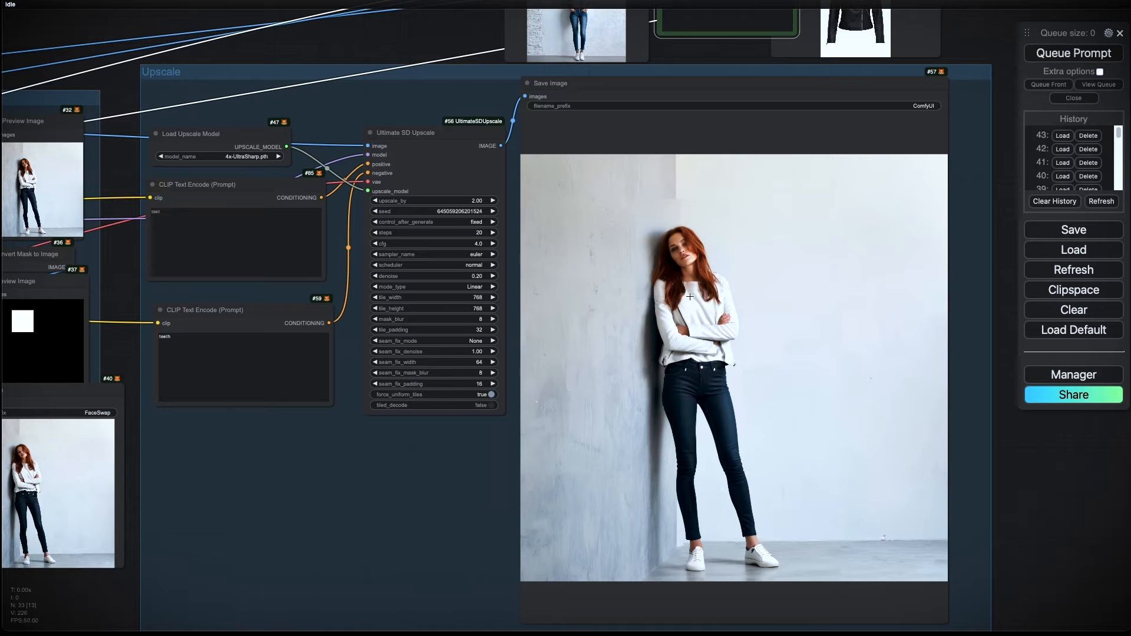
pyautogui.moveTo(696, 535)
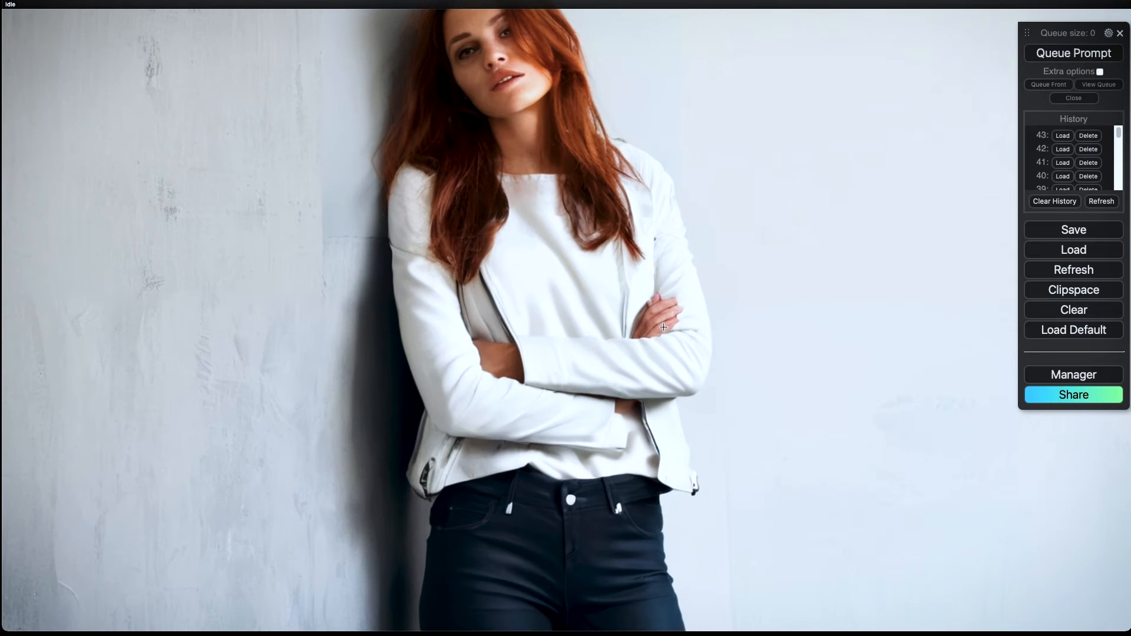
pyautogui.moveTo(516, 320)
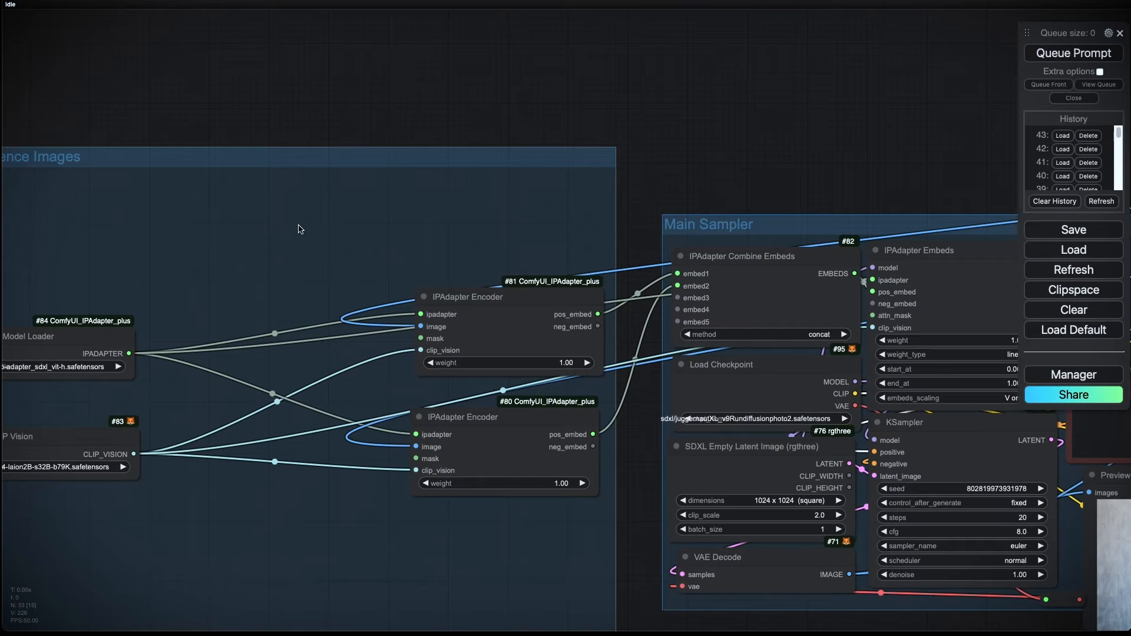
pyautogui.moveTo(258, 390)
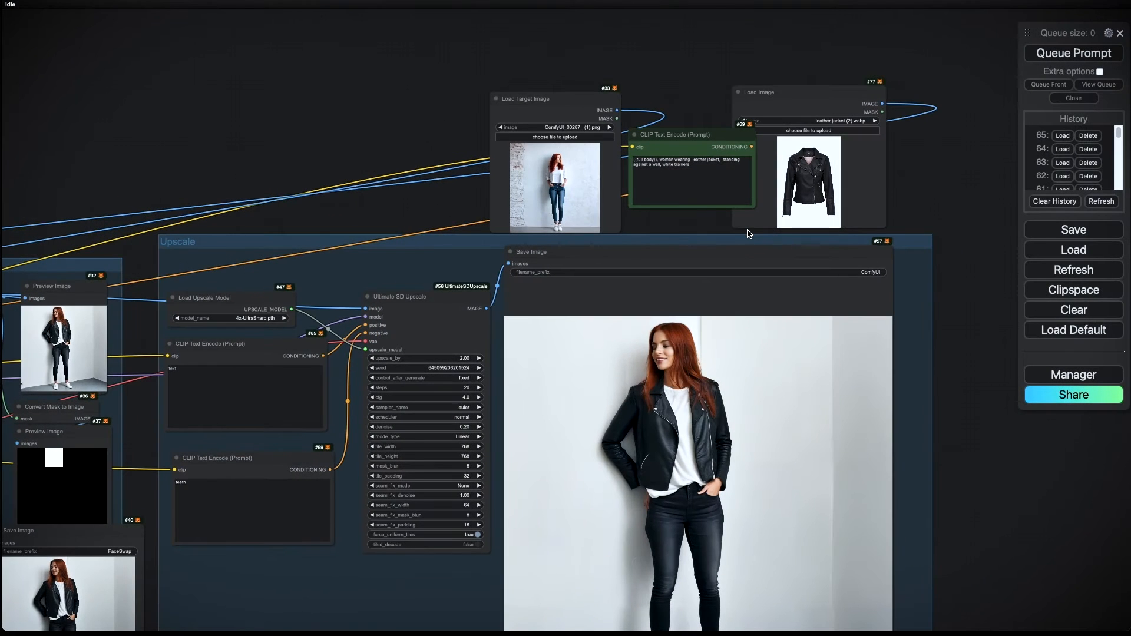
pyautogui.moveTo(728, 282)
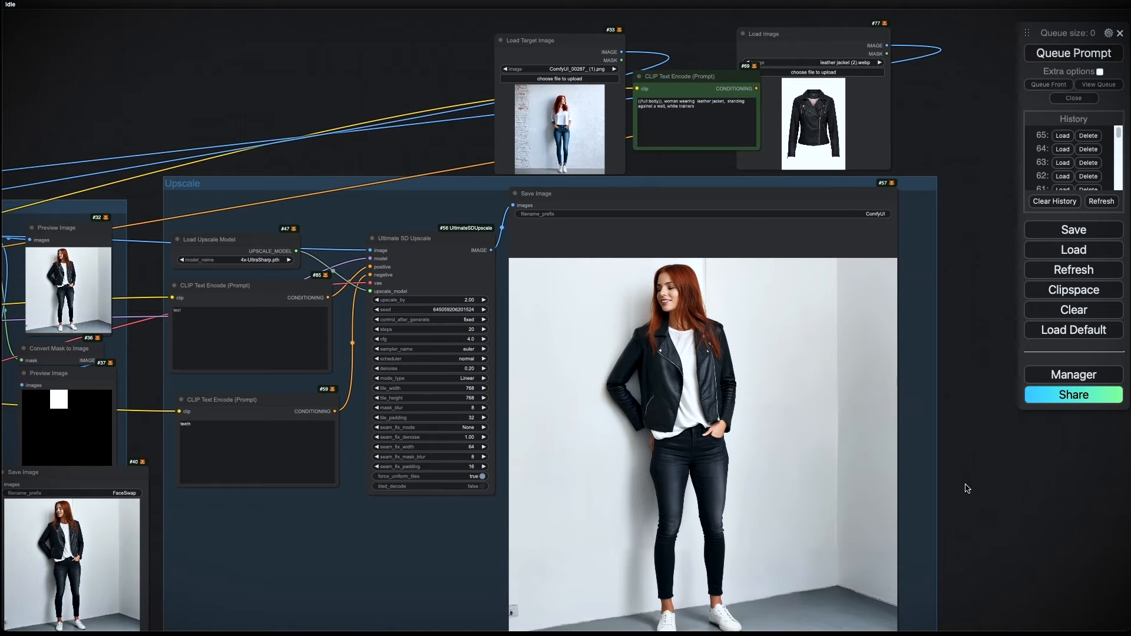
pyautogui.moveTo(287, 125)
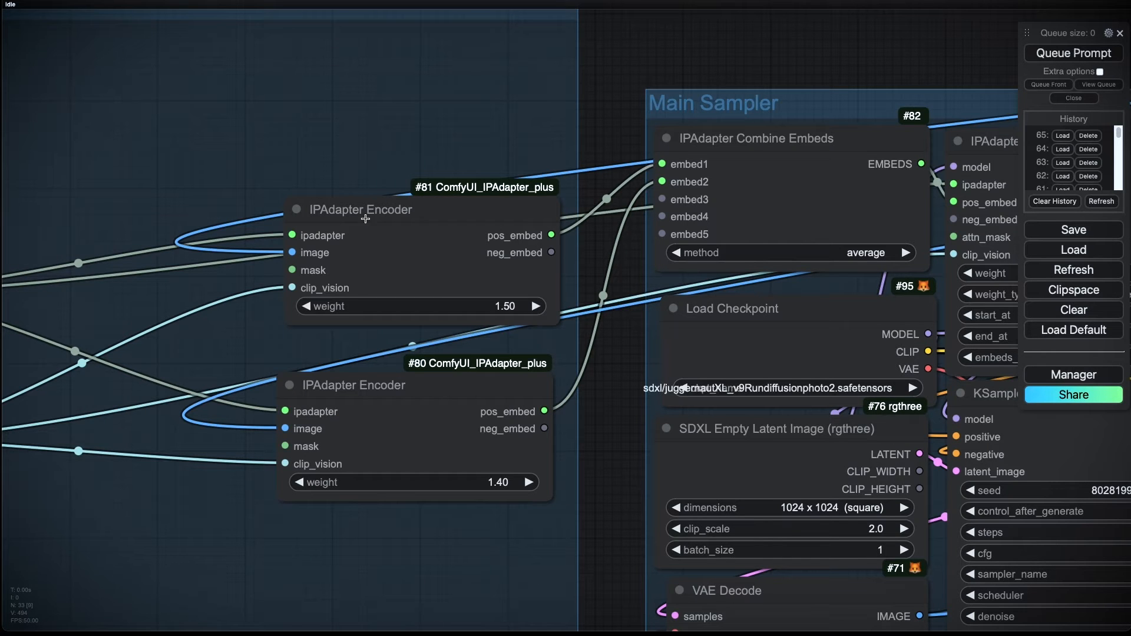
pyautogui.moveTo(362, 429)
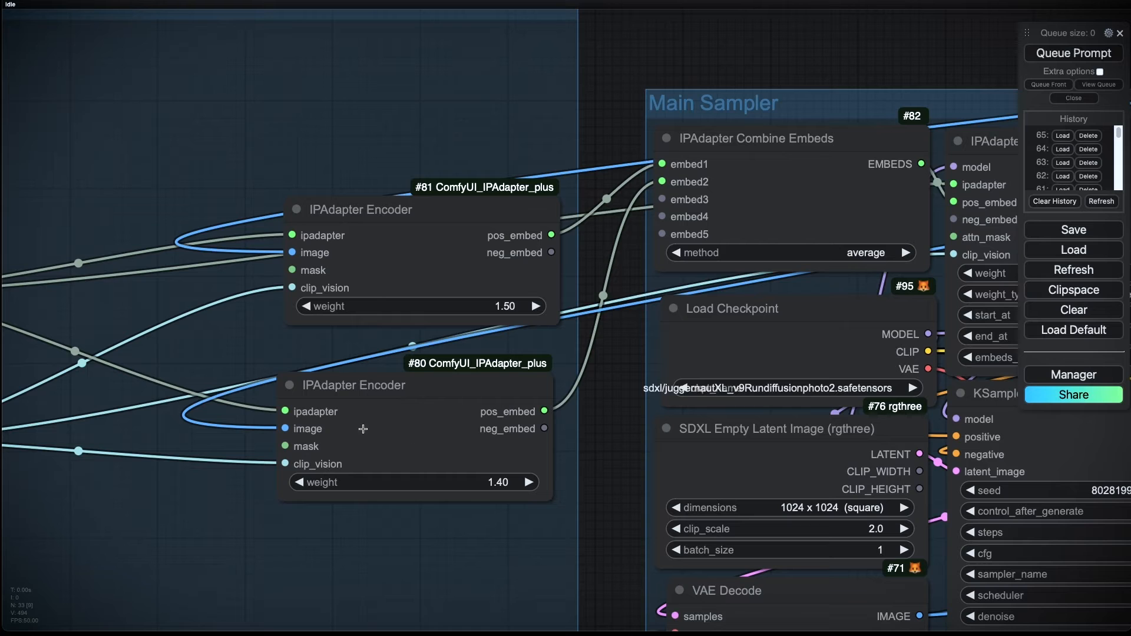
pyautogui.moveTo(445, 449)
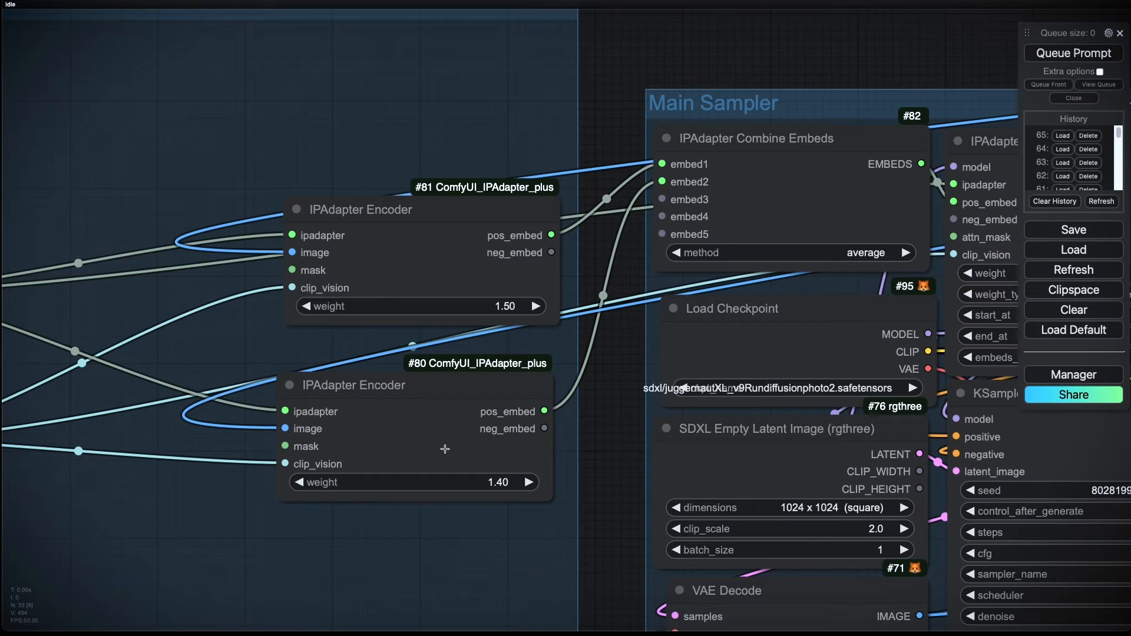
pyautogui.moveTo(427, 352)
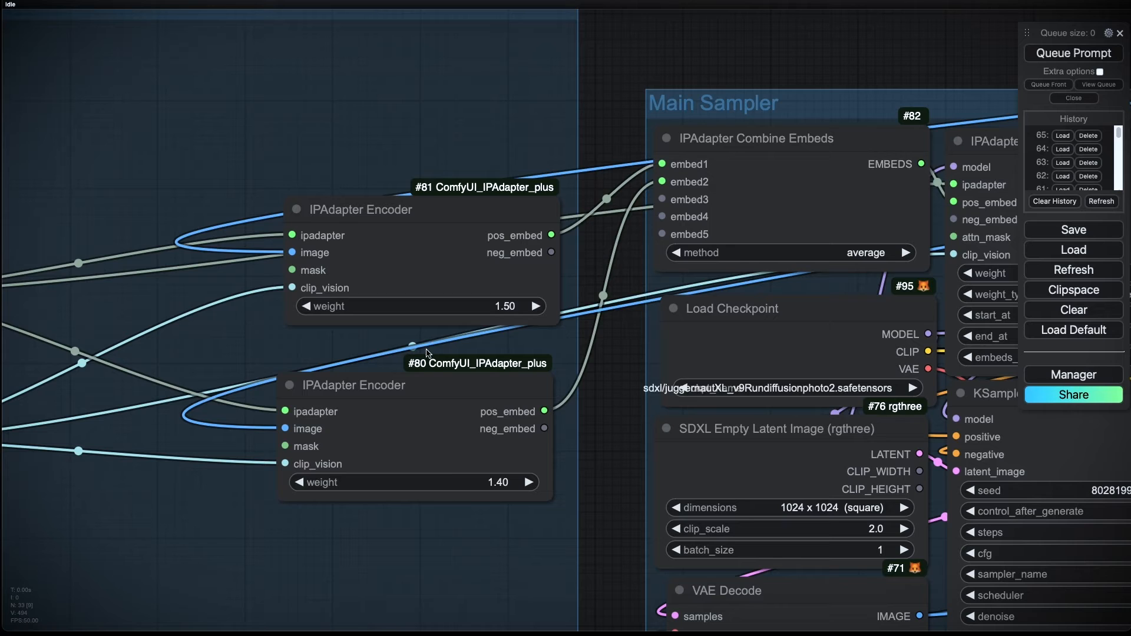
pyautogui.moveTo(505, 468)
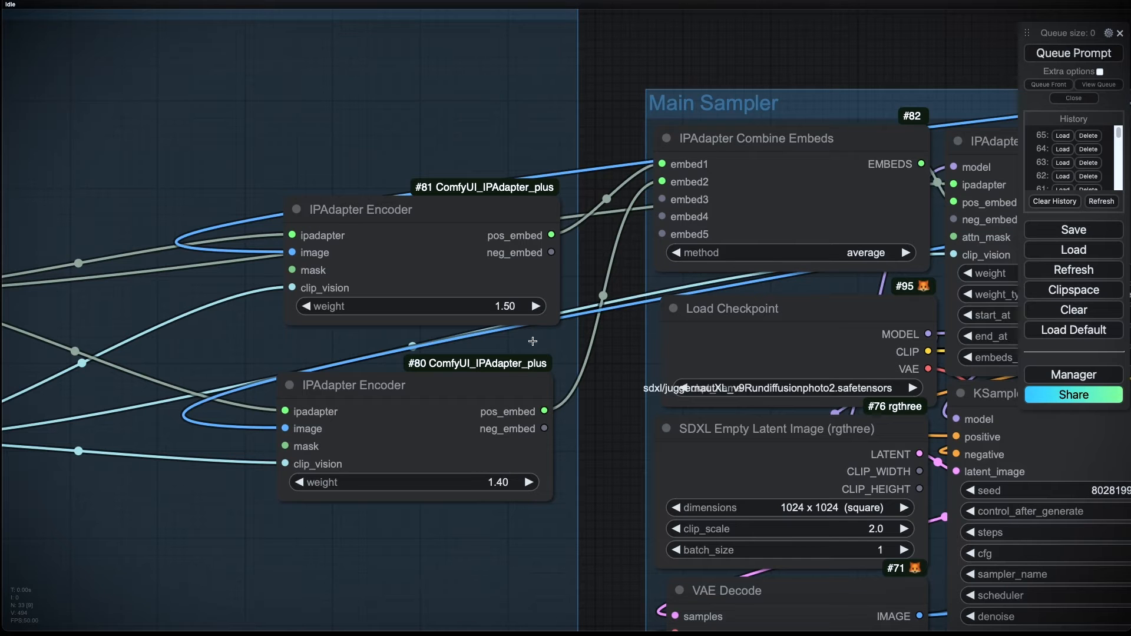
pyautogui.moveTo(465, 344)
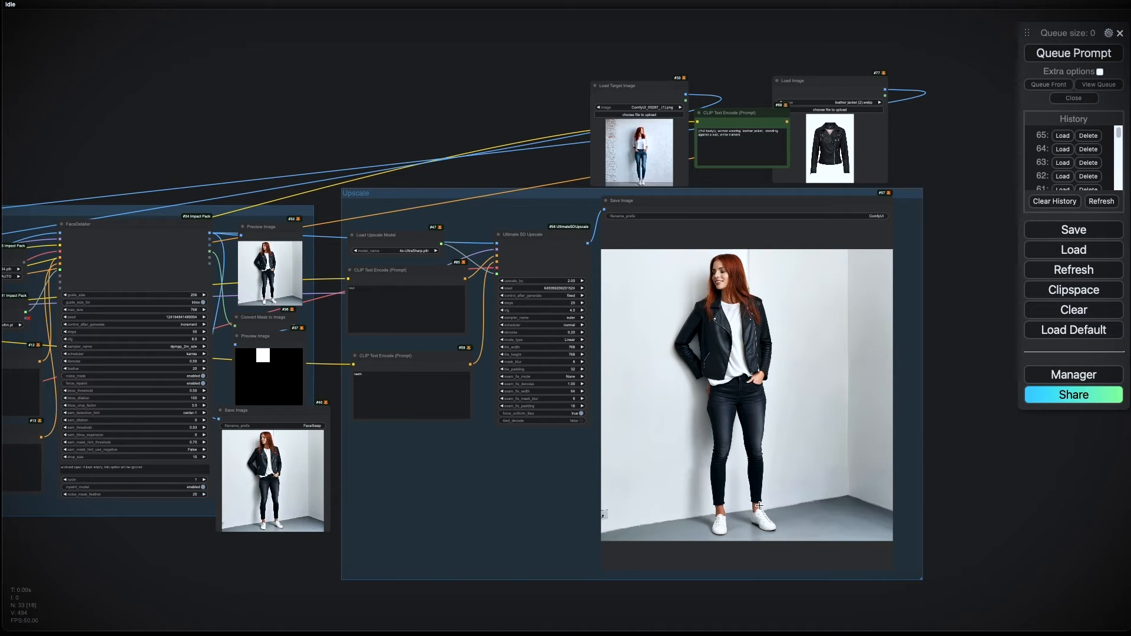
pyautogui.moveTo(727, 371)
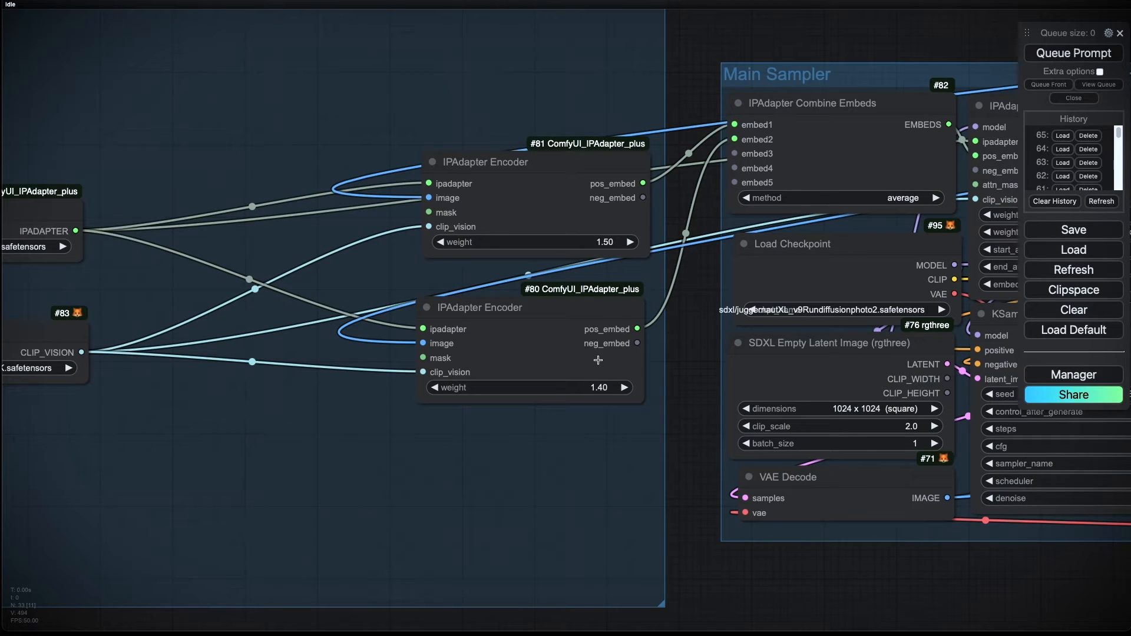
pyautogui.moveTo(595, 396)
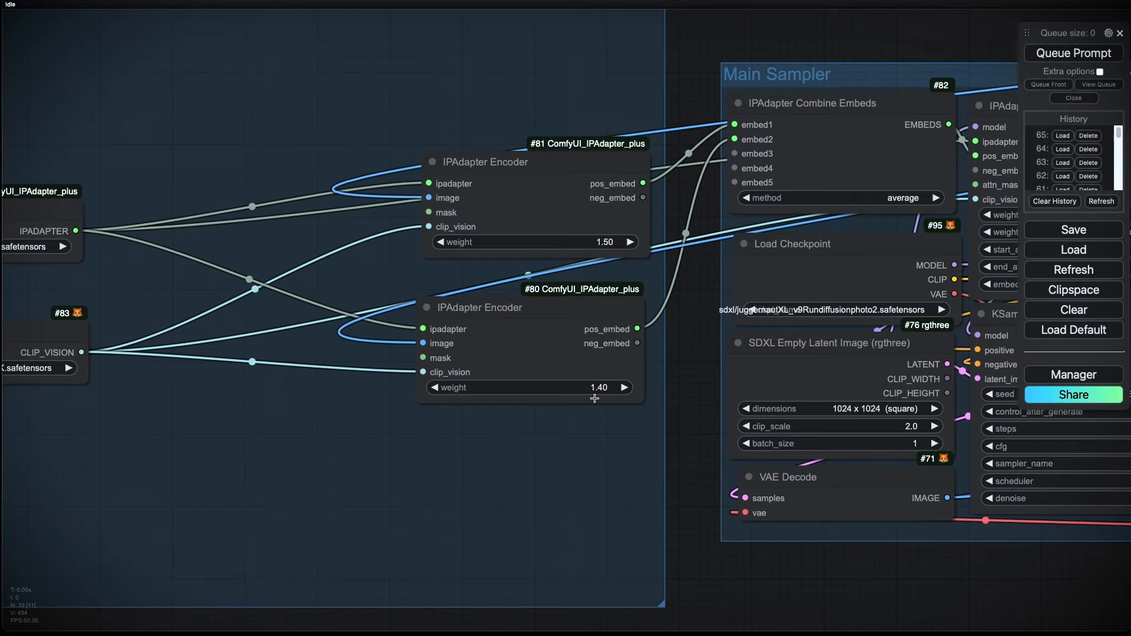
pyautogui.moveTo(635, 422)
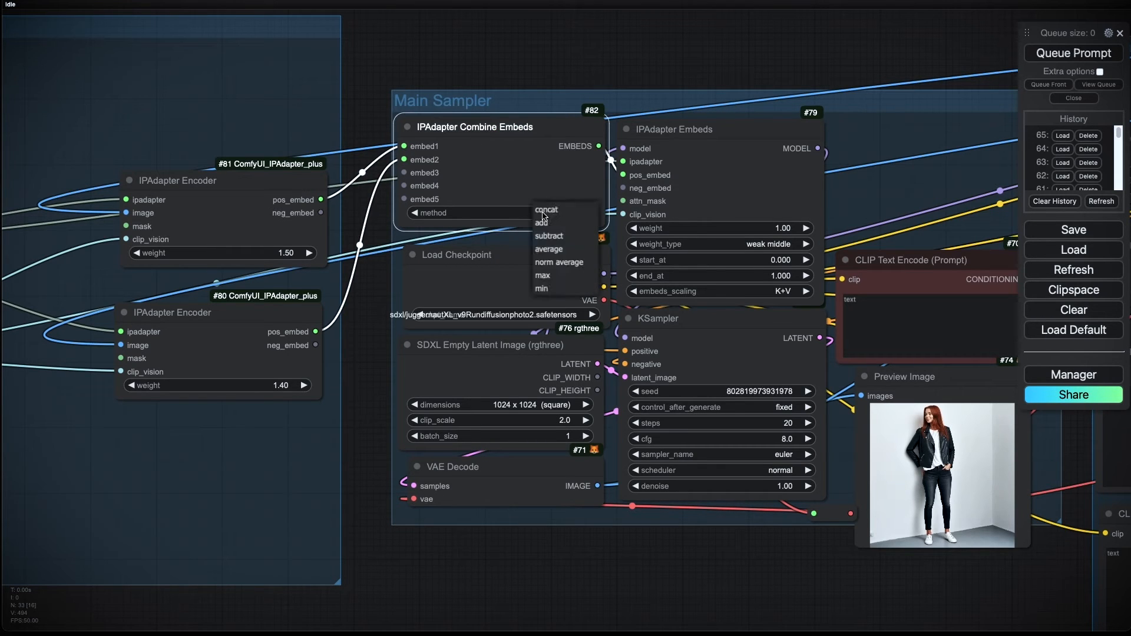
pyautogui.click(548, 249)
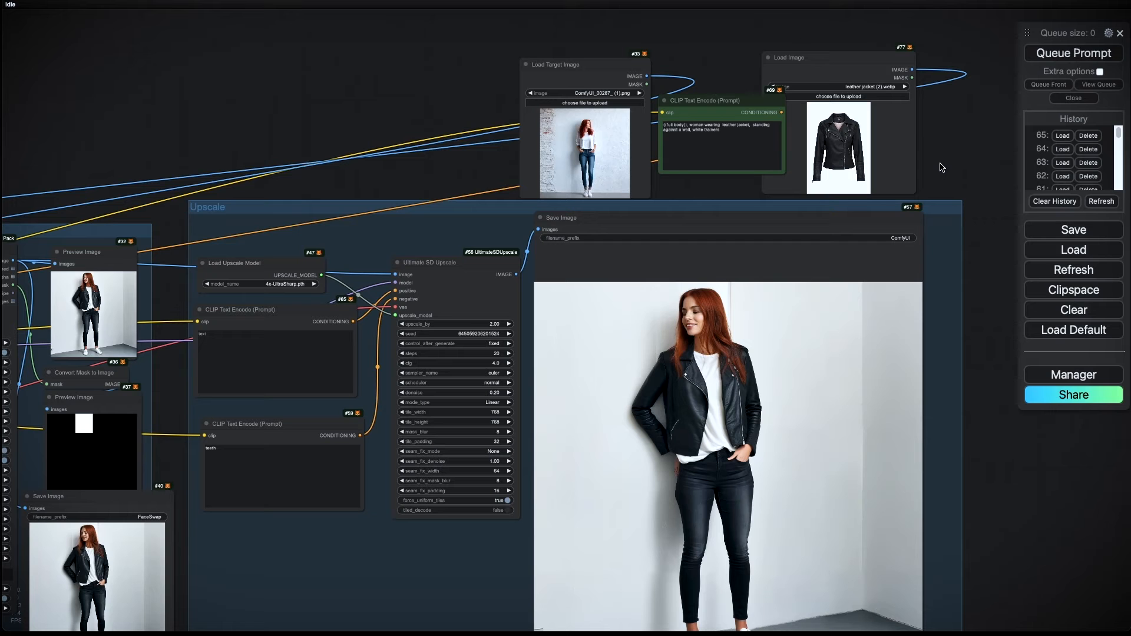
pyautogui.moveTo(774, 349)
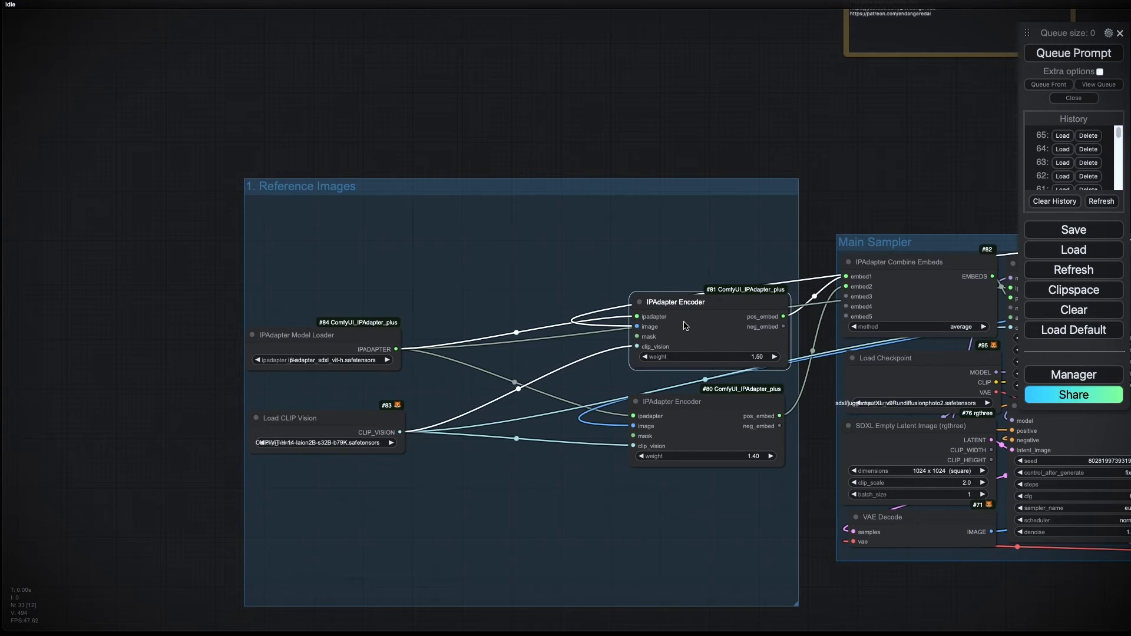
pyautogui.moveTo(725, 326)
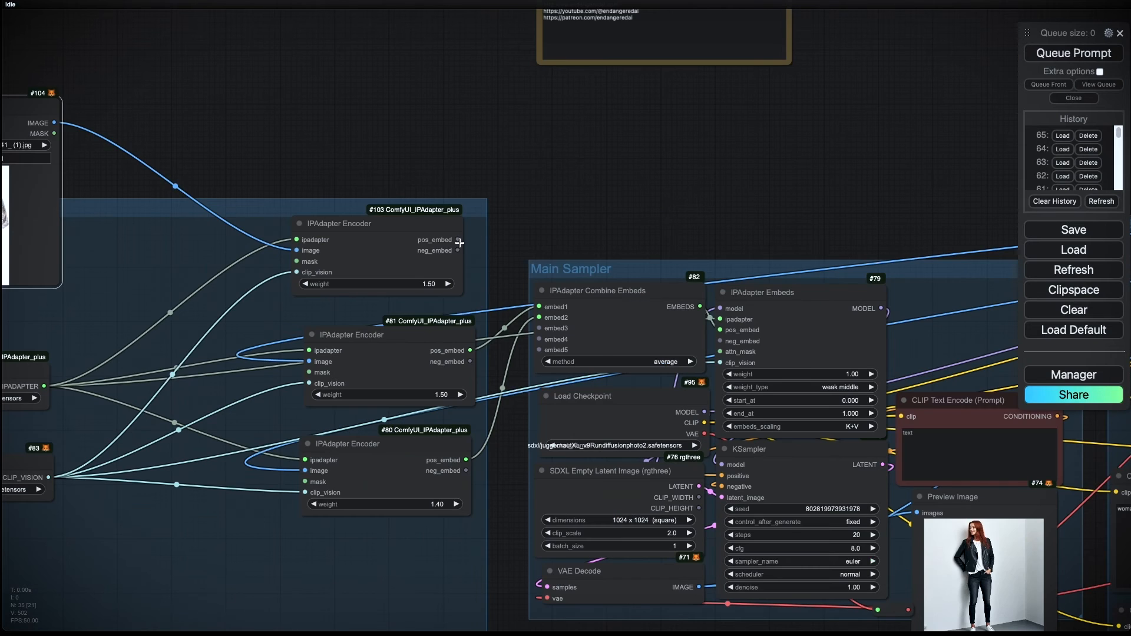
# Step: Wire the third IPAdapter Encoder's pos_embed into the Combine Embeds node
pyautogui.moveTo(469, 240); pyautogui.dragTo(526, 328)
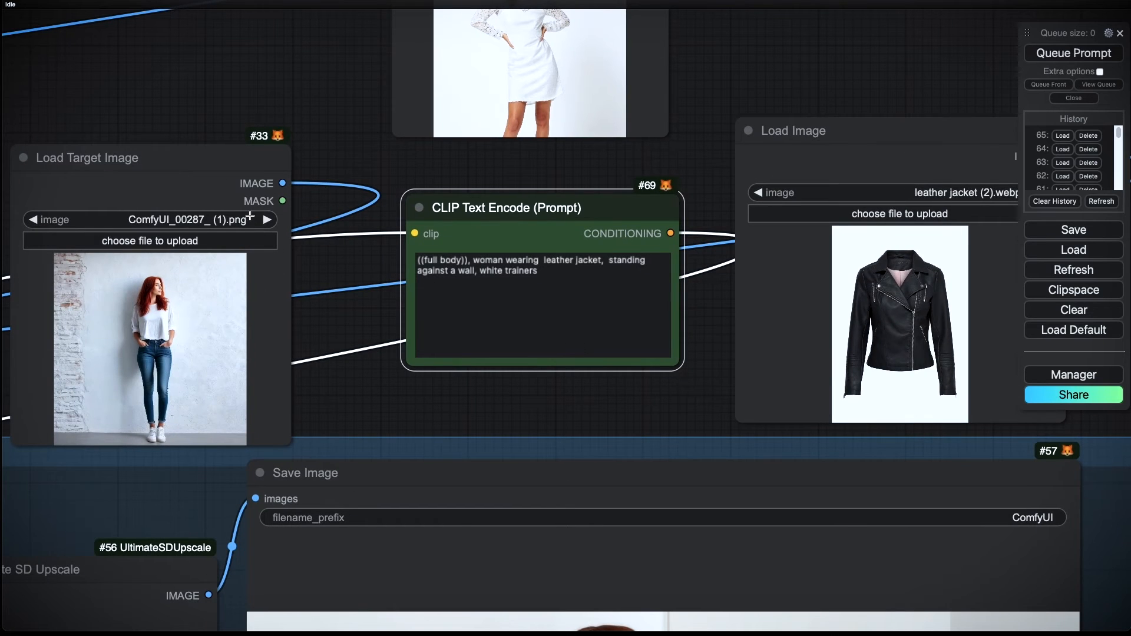
pyautogui.moveTo(226, 210)
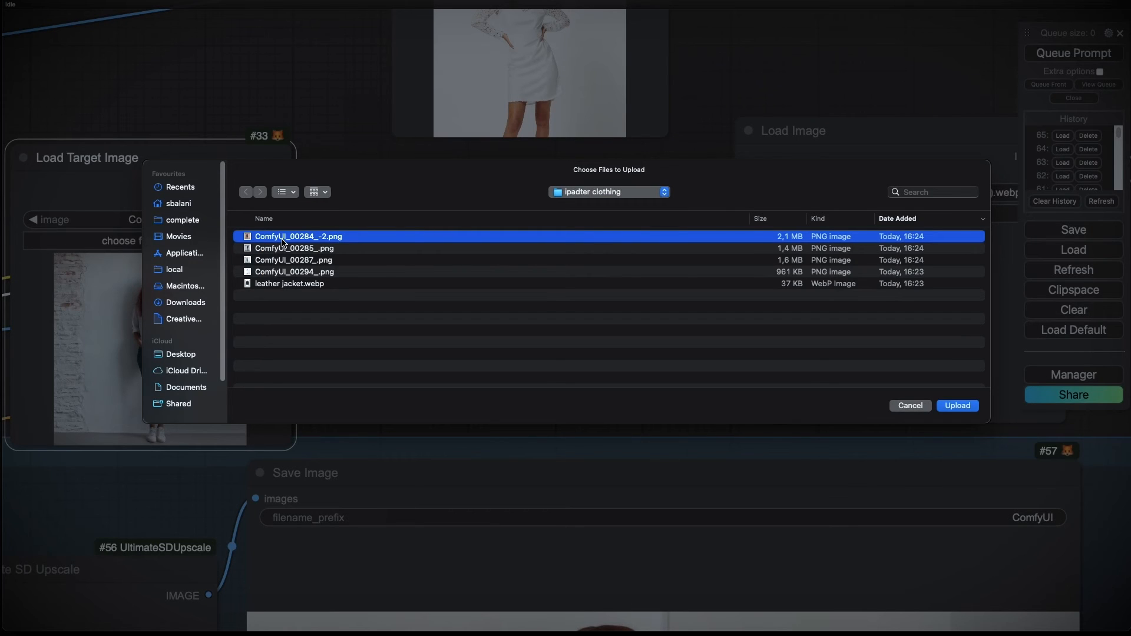
# Step: Load ComfyUI_00284_-2.png as target and prompt 'red haired' woman in leather jacket 'and white' dress
pyautogui.click(957, 405)
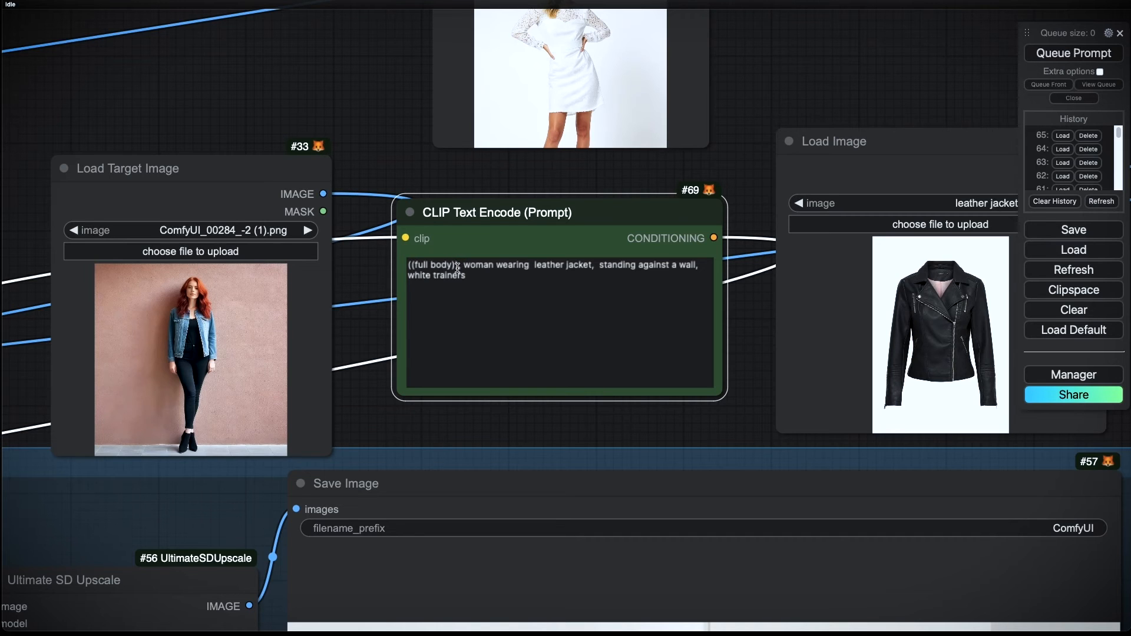
pyautogui.write('red haired')
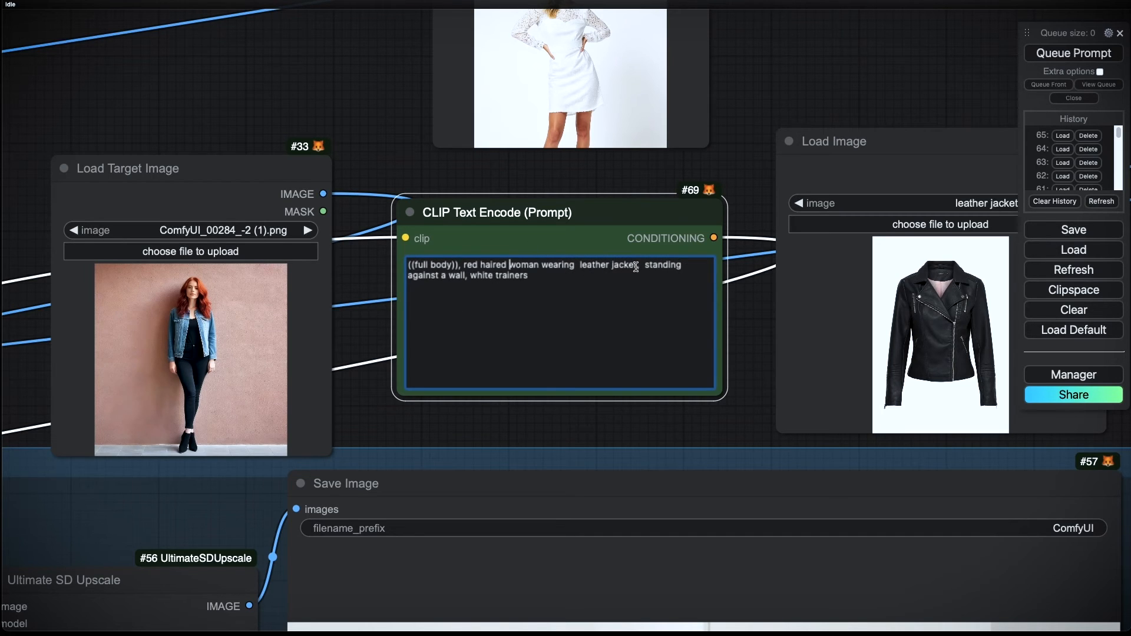
pyautogui.write('and white dress,')
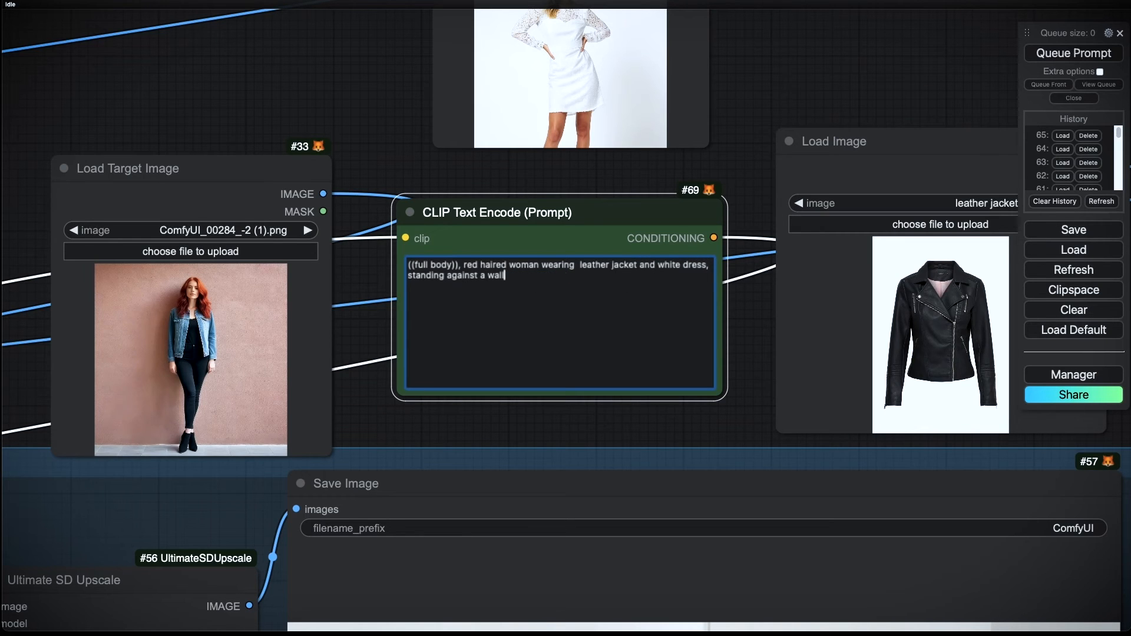
pyautogui.scroll(-3)
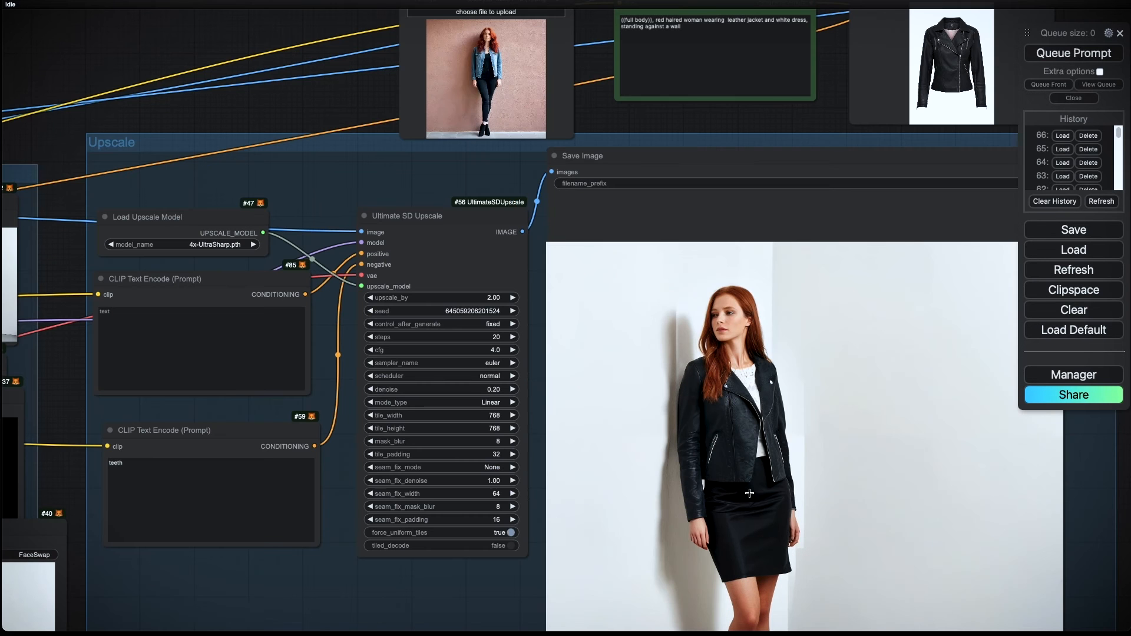
pyautogui.moveTo(360, 174)
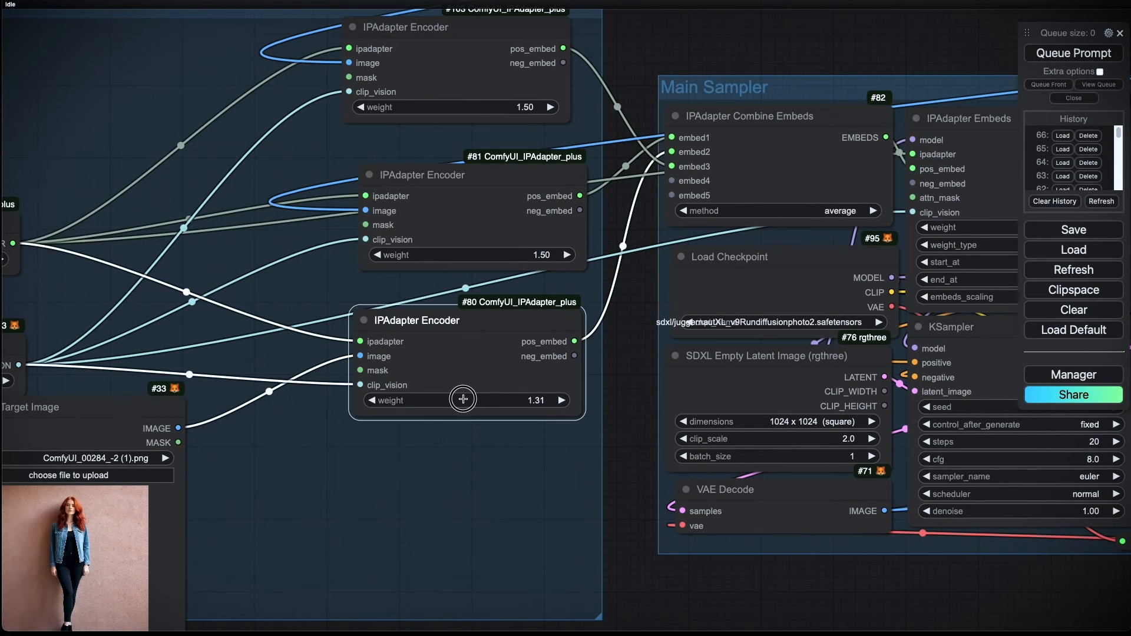
# Step: Lower the third IPAdapter Encoder's weight slider to 1.31
pyautogui.moveTo(463, 399); pyautogui.dragTo(445, 397)
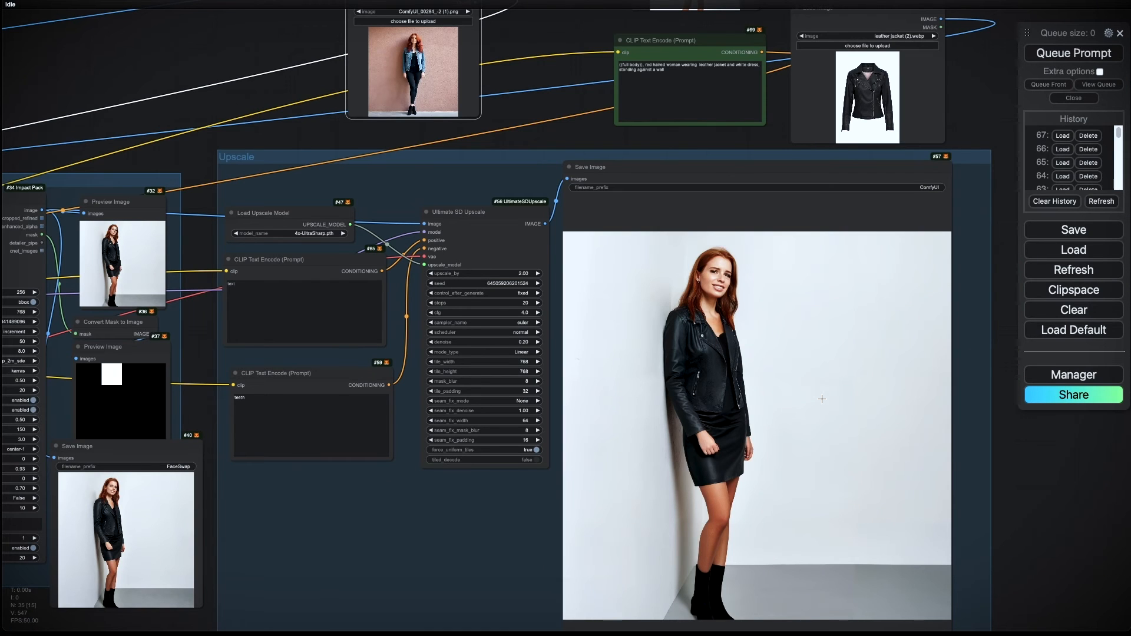
pyautogui.moveTo(576, 126)
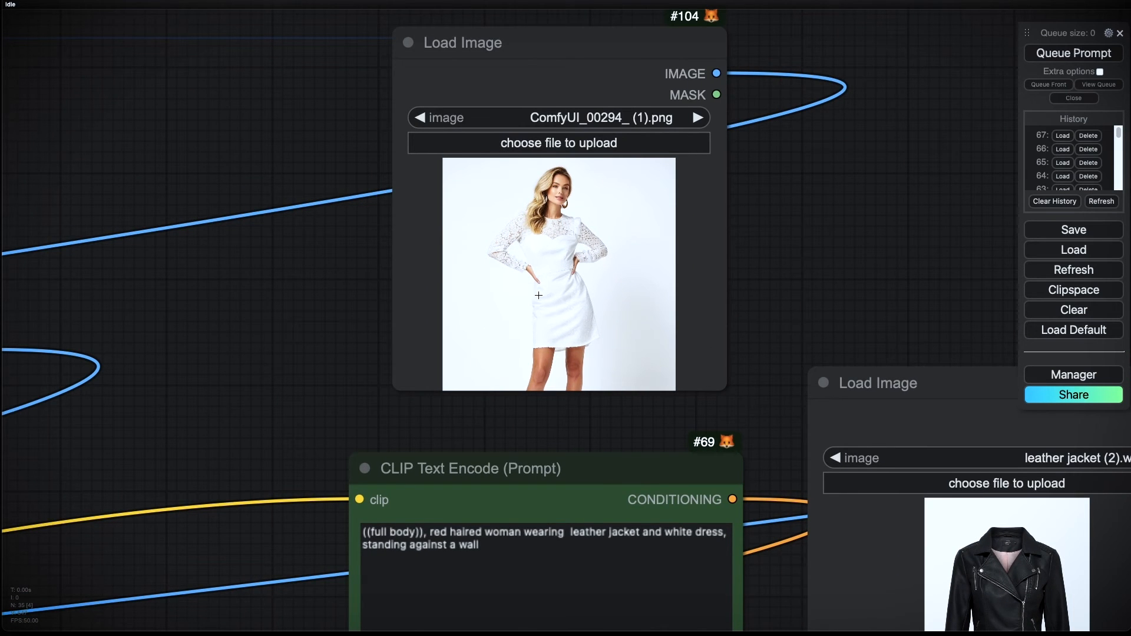
pyautogui.moveTo(585, 333)
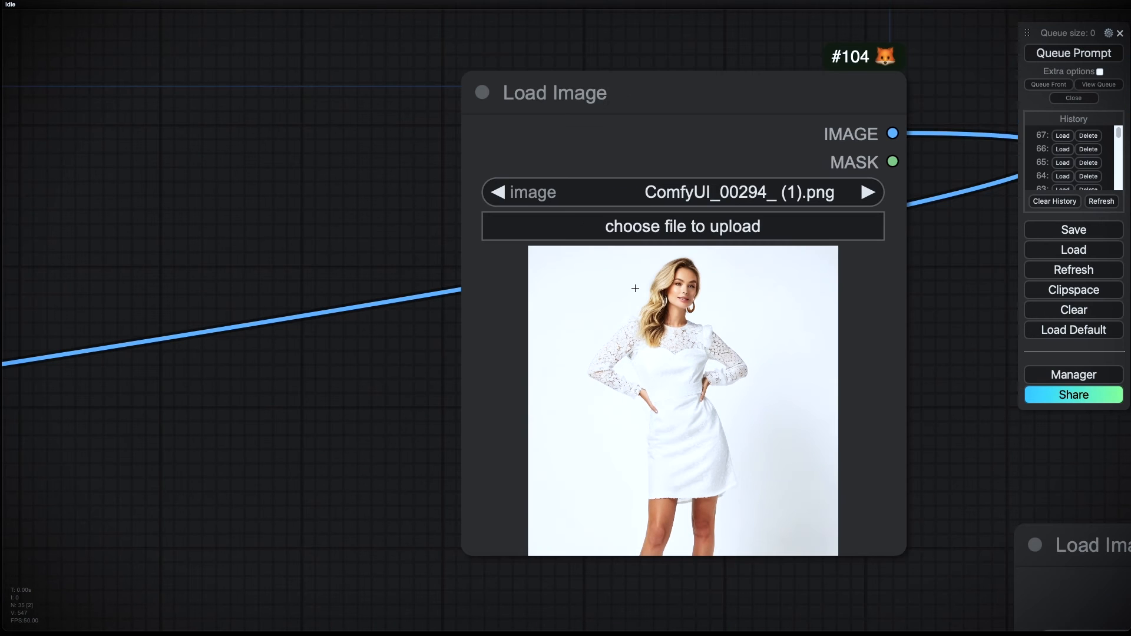
pyautogui.scroll(-3)
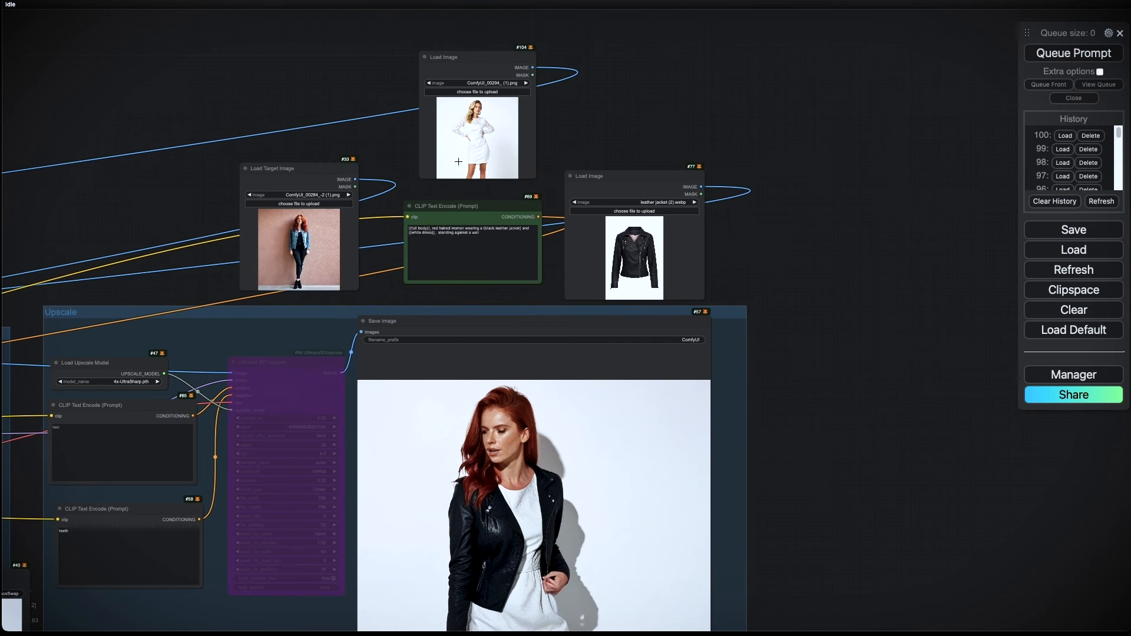
pyautogui.moveTo(254, 204)
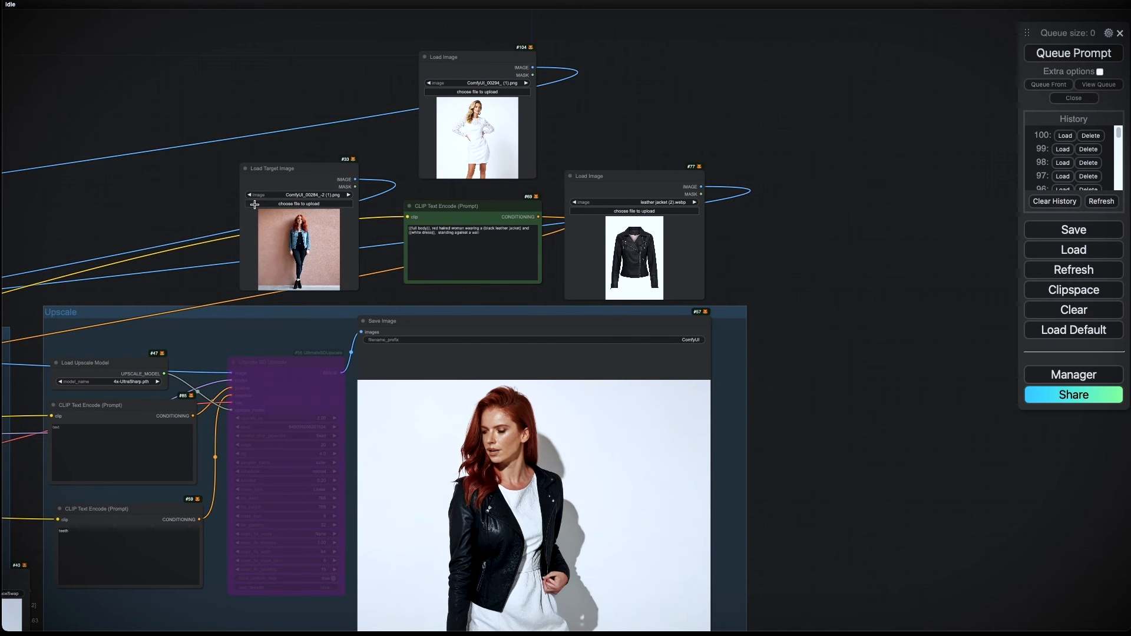
pyautogui.moveTo(604, 260)
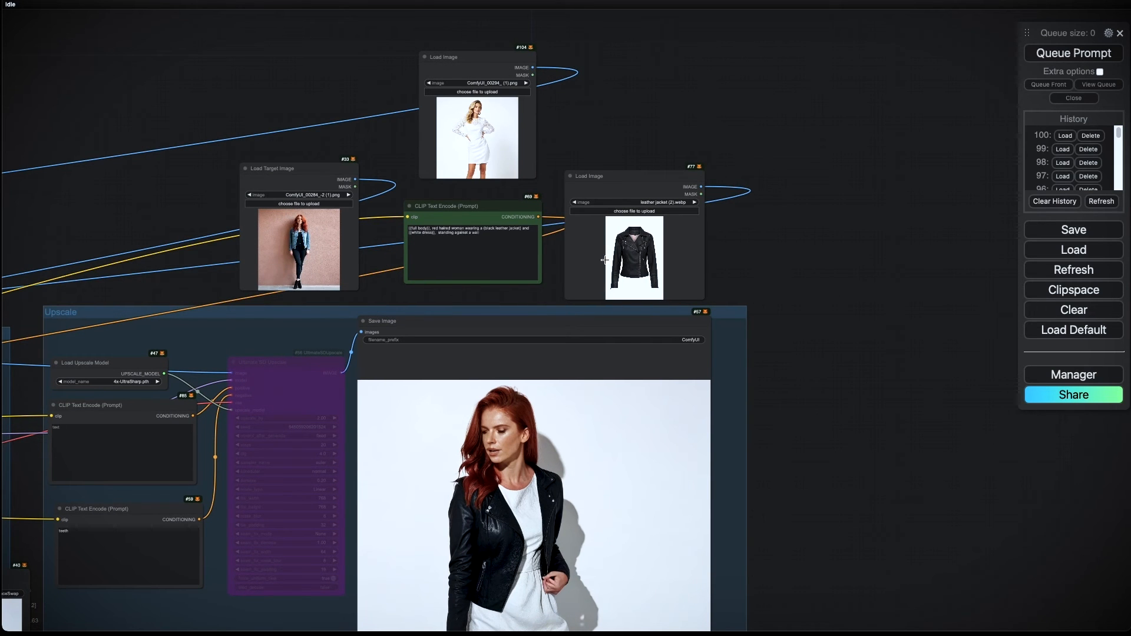
pyautogui.moveTo(262, 265)
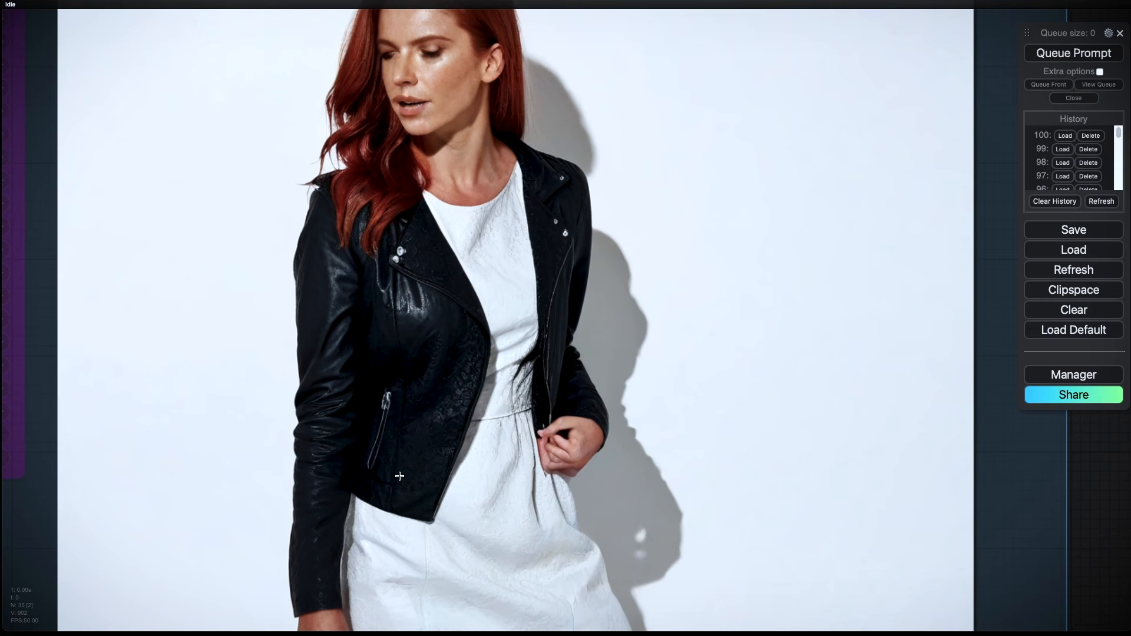
pyautogui.moveTo(439, 288)
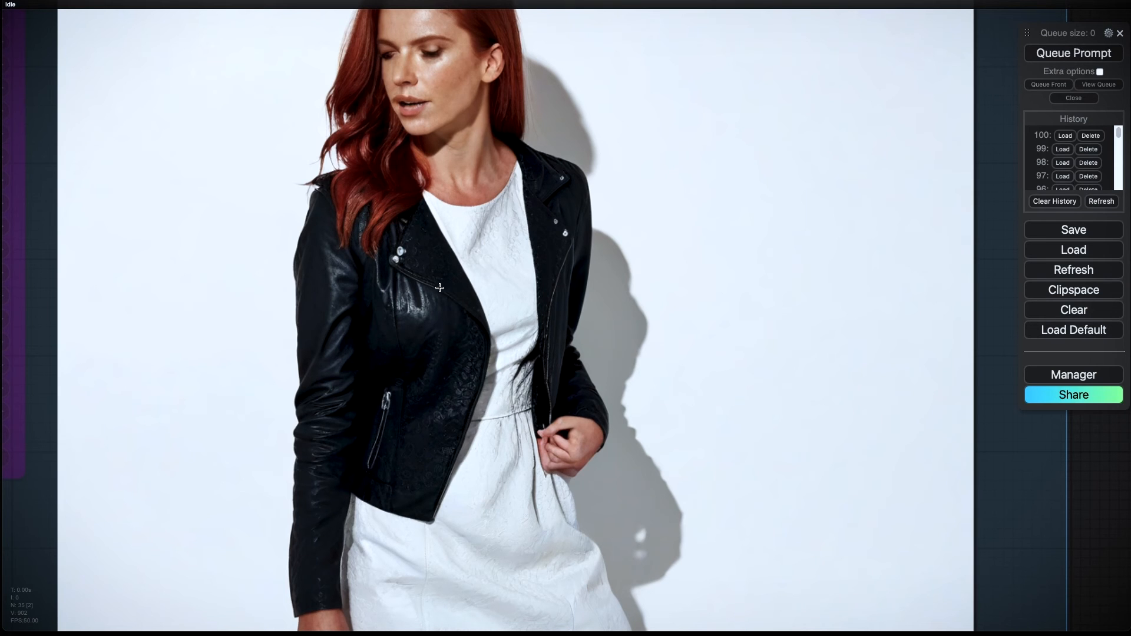
pyautogui.moveTo(395, 330)
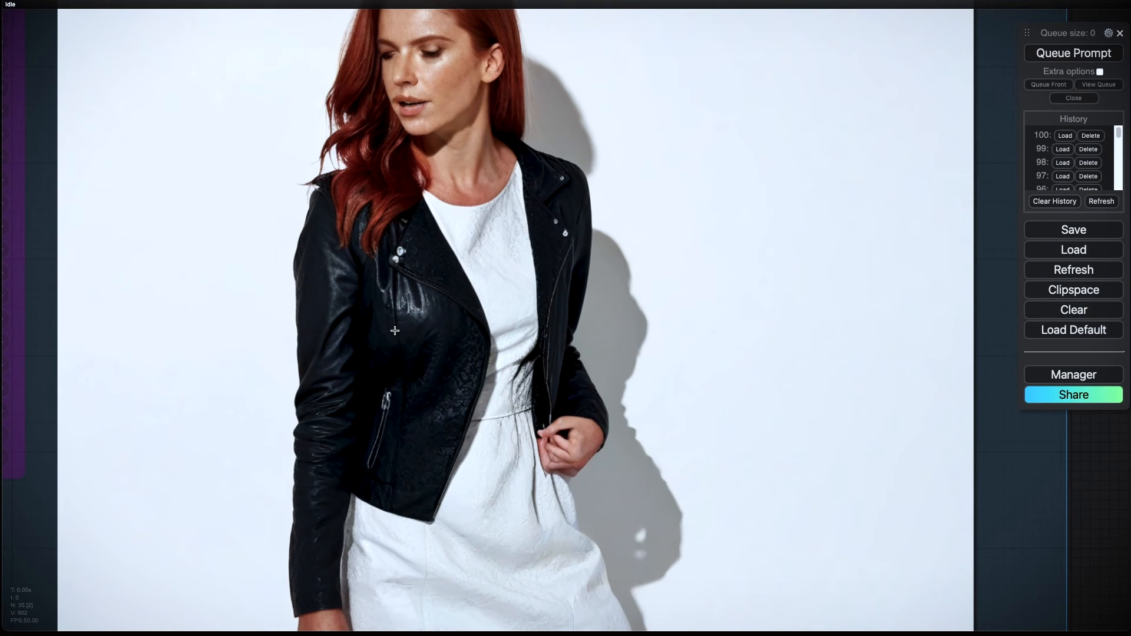
pyautogui.moveTo(481, 348)
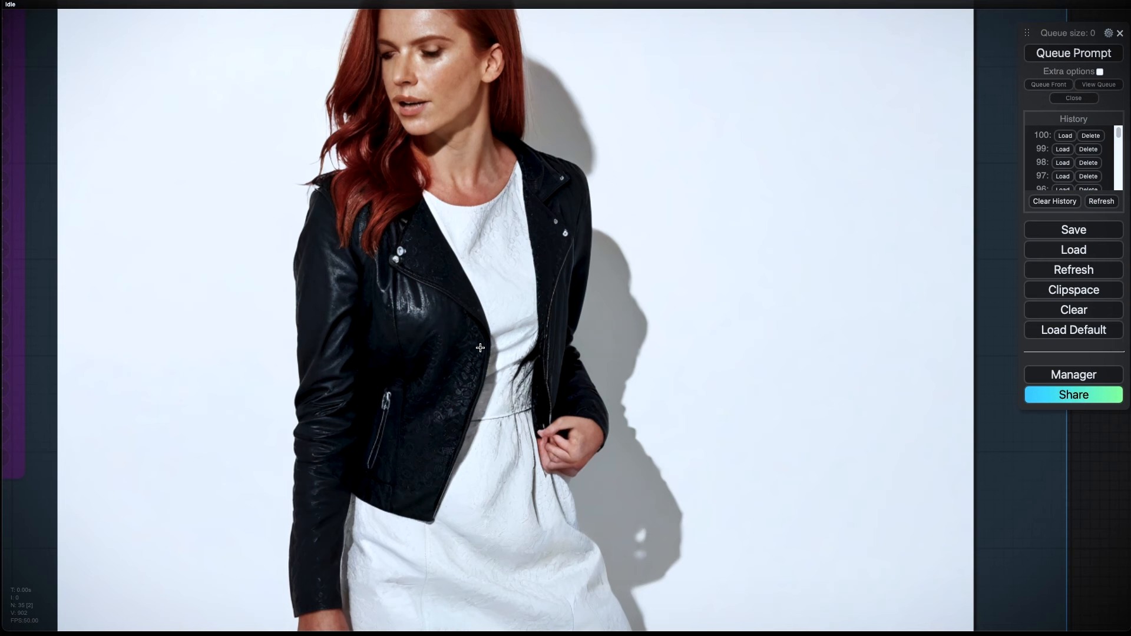
pyautogui.moveTo(441, 300)
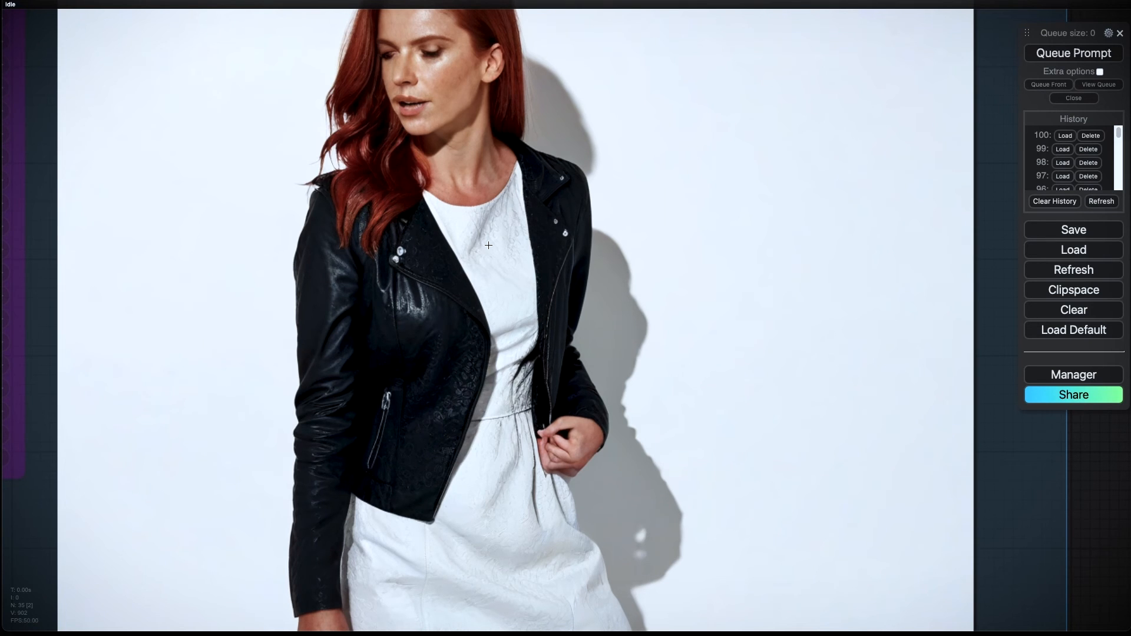
pyautogui.moveTo(553, 446)
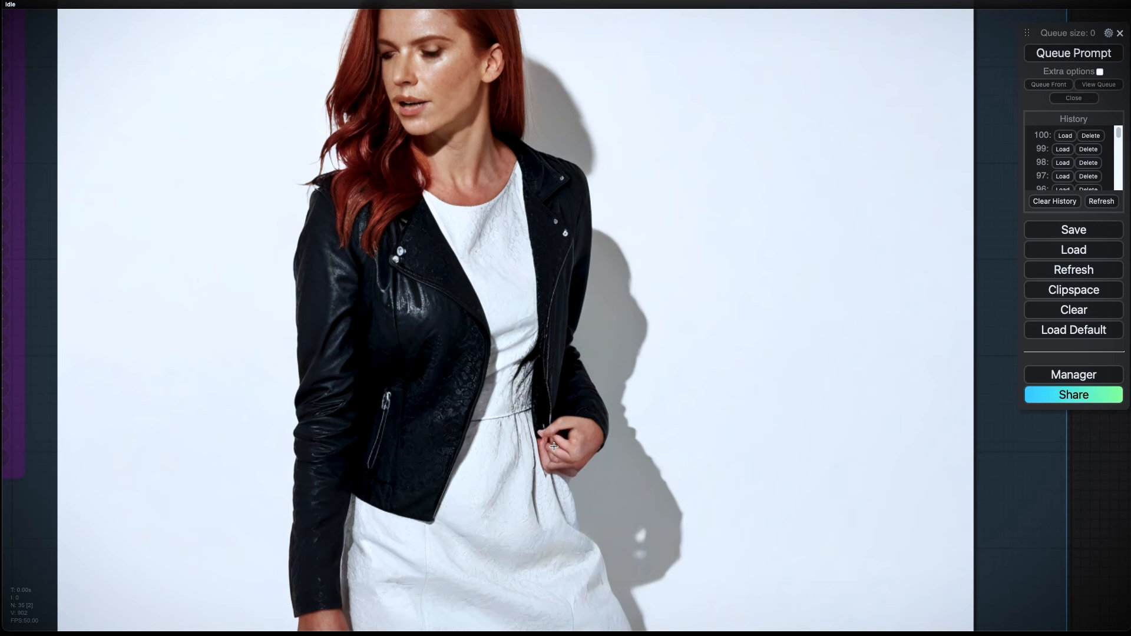
pyautogui.moveTo(374, 466)
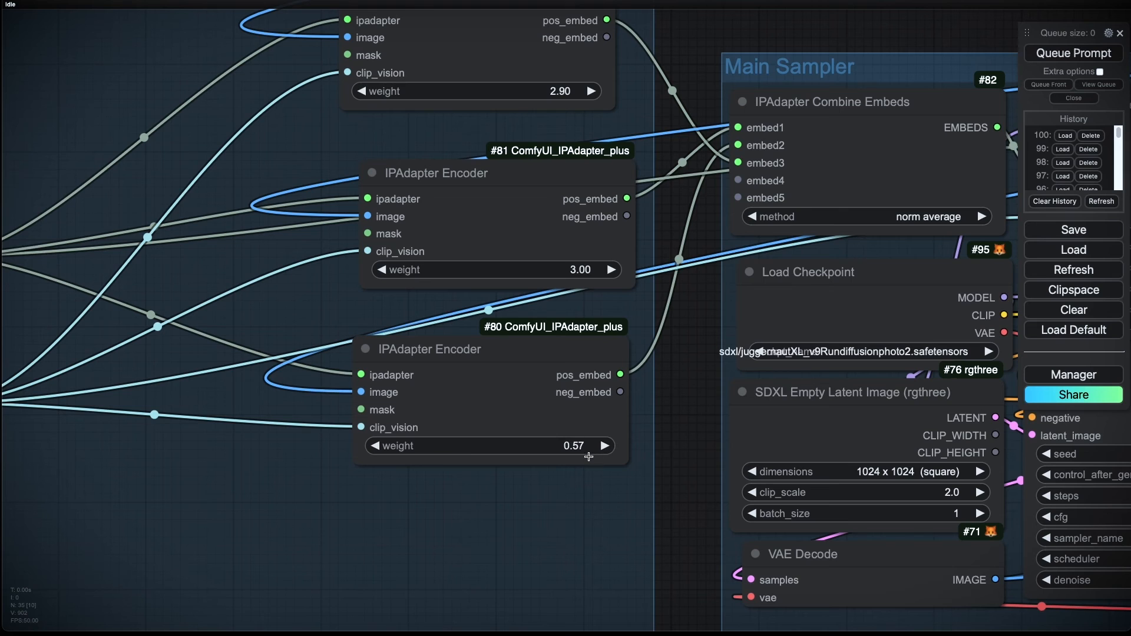
# Step: Scroll the graph down to bring the target-image loader back into view
pyautogui.scroll(-3)
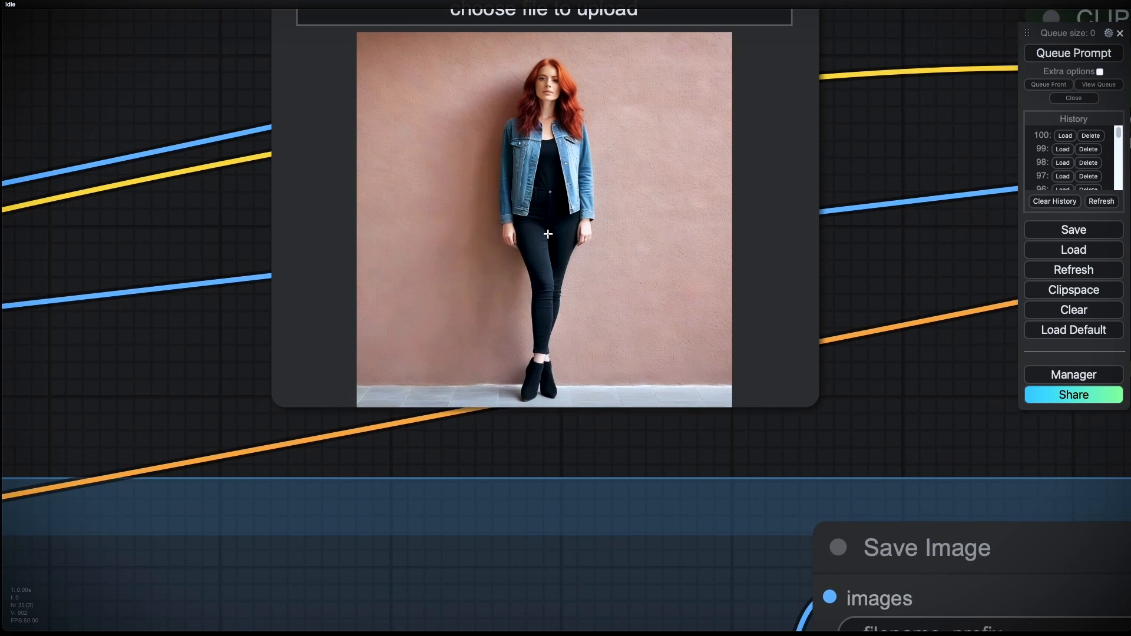
pyautogui.moveTo(545, 222)
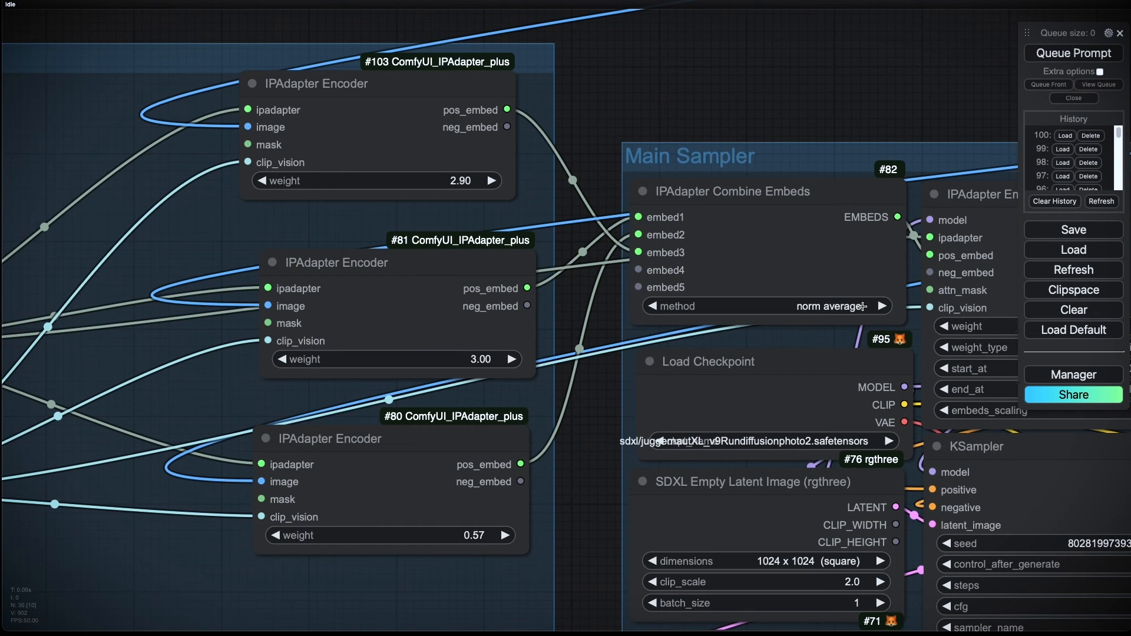
pyautogui.moveTo(889, 212)
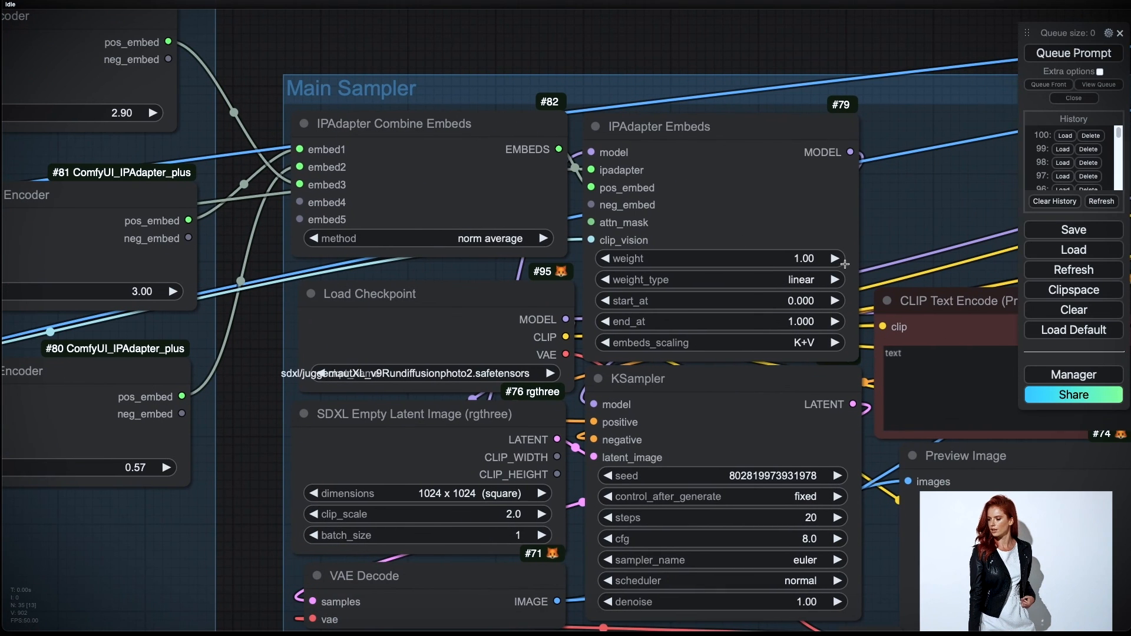
# Step: Zoom out to view the whole workflow with the final upscaled result
pyautogui.scroll(-3)
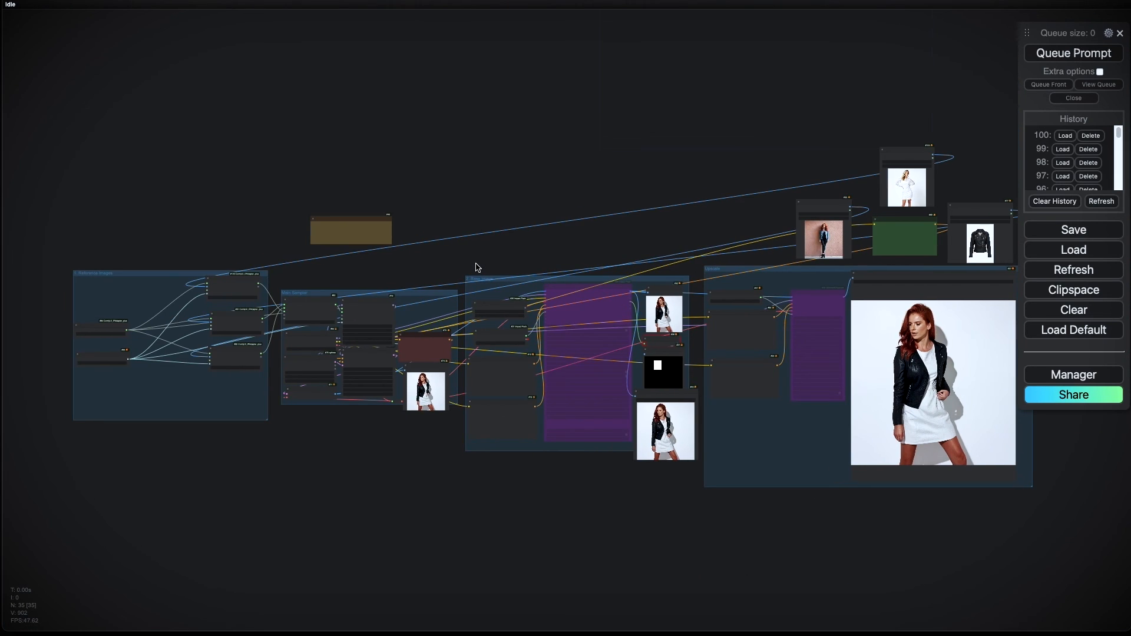